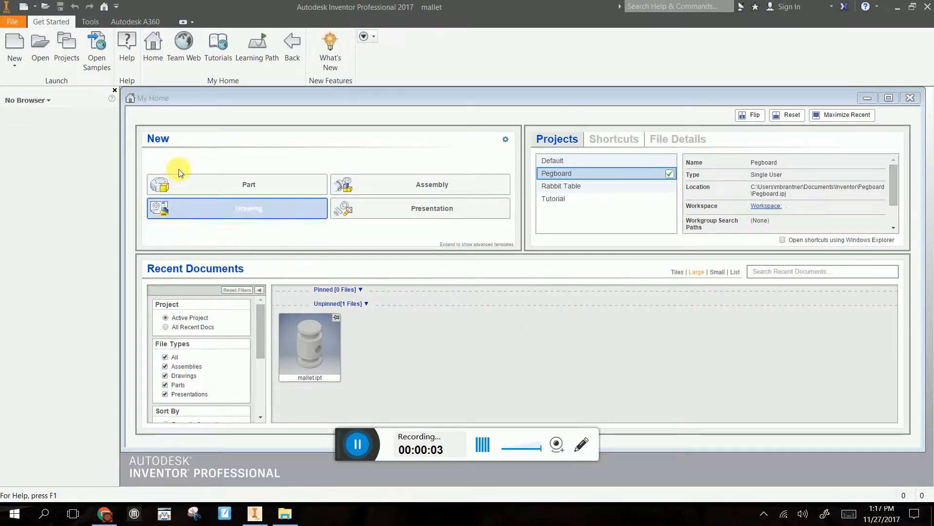
mouse_move(212, 184)
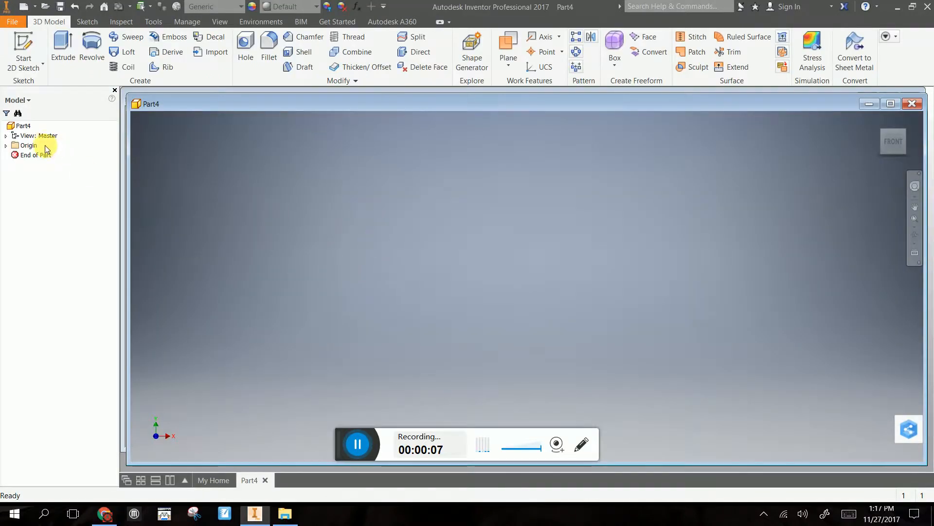
Step: Start a 2D sketch on an origin plane of the new part
click(23, 51)
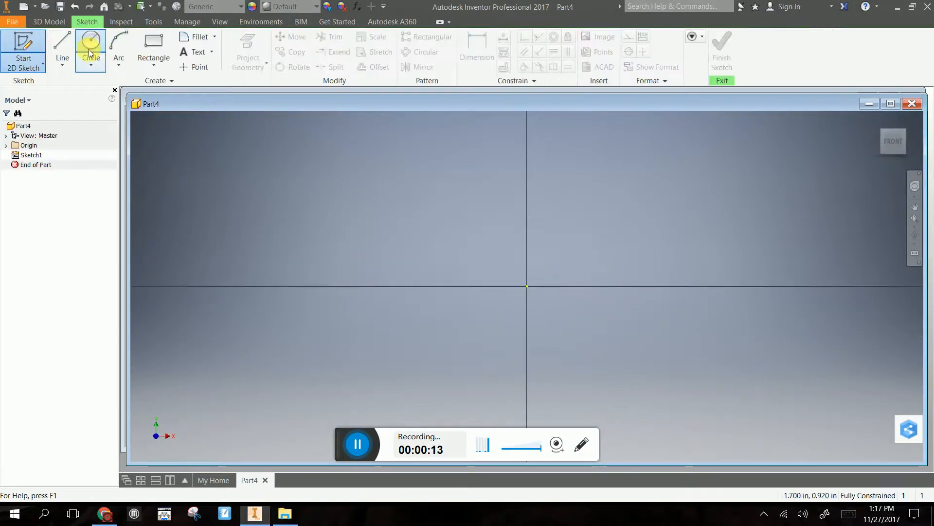
mouse_move(91, 44)
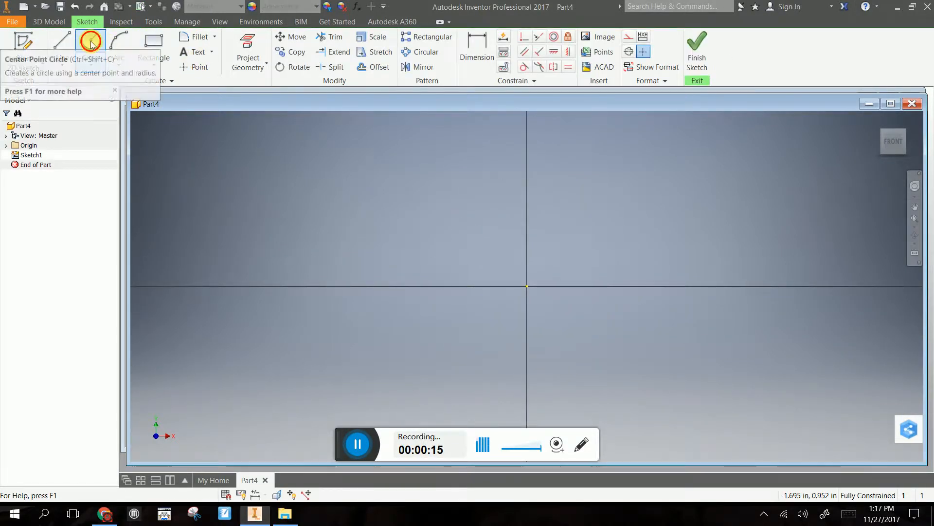
Step: Sketch a centre-point circle at the origin and dimension it to .625 diameter
click(90, 40)
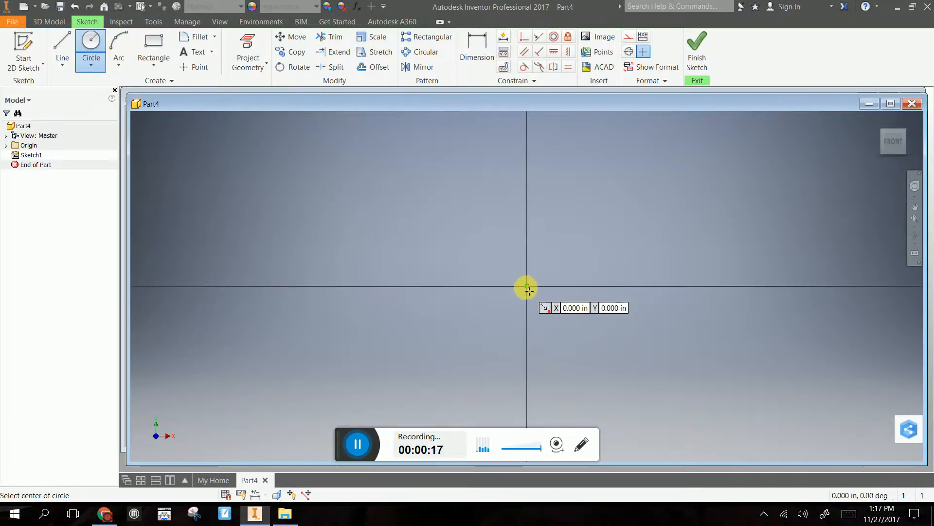
click(527, 286)
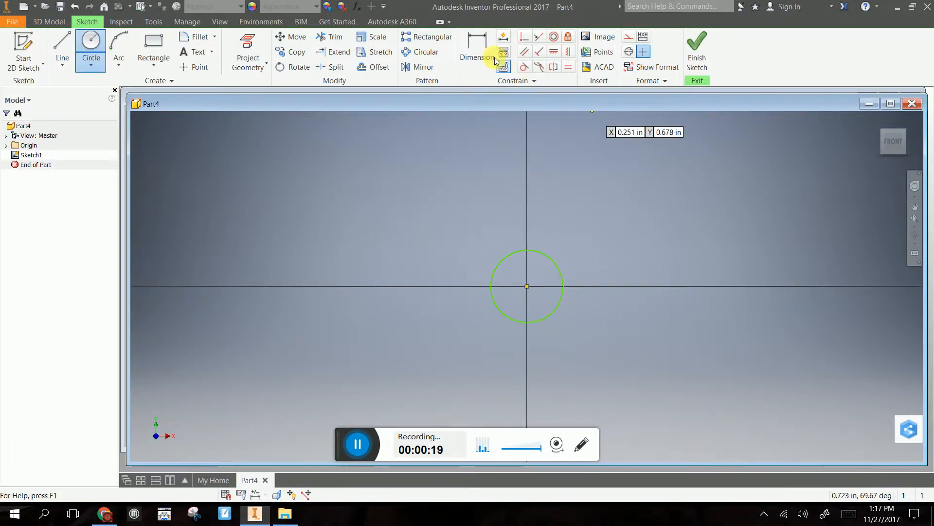
mouse_move(477, 48)
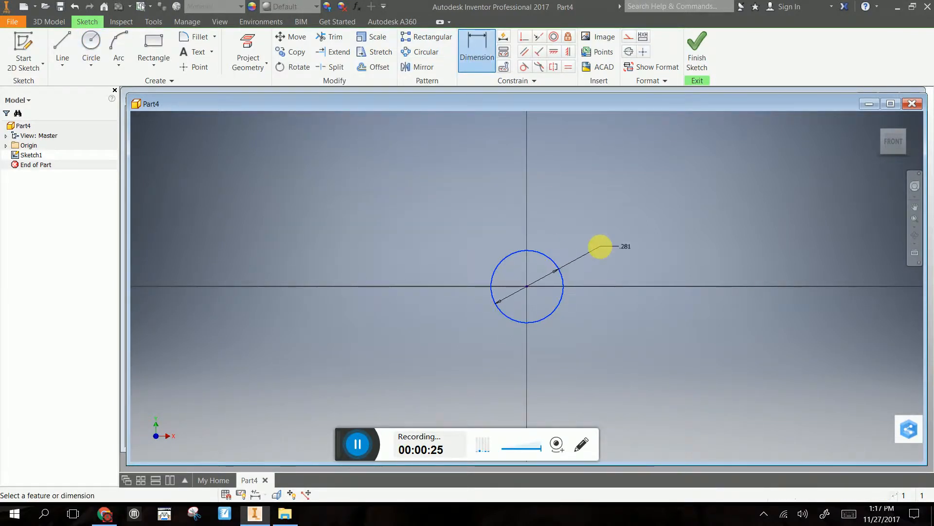
click(600, 246)
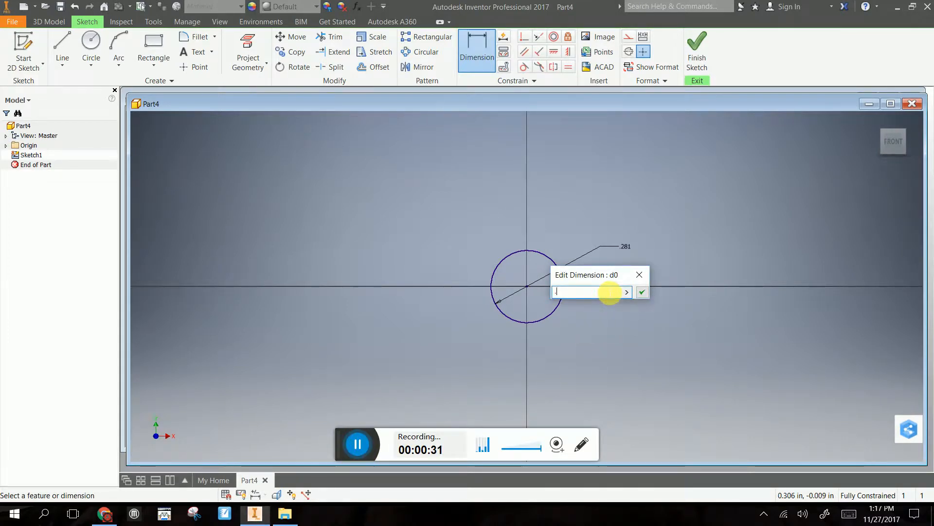
text(.625)
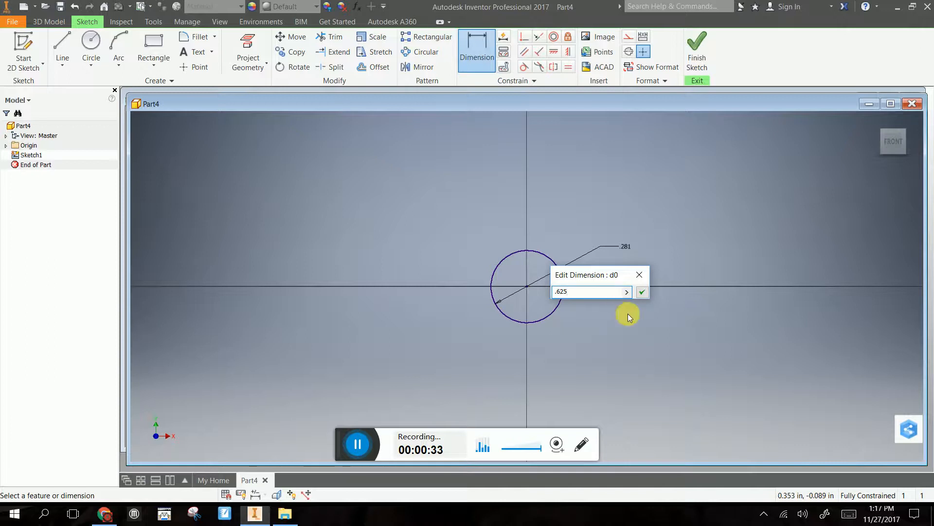
click(642, 291)
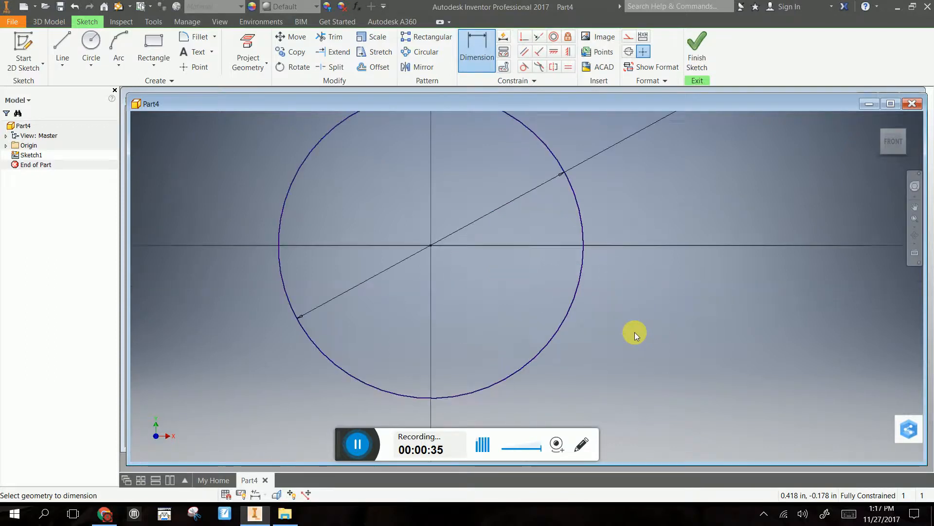
click(696, 51)
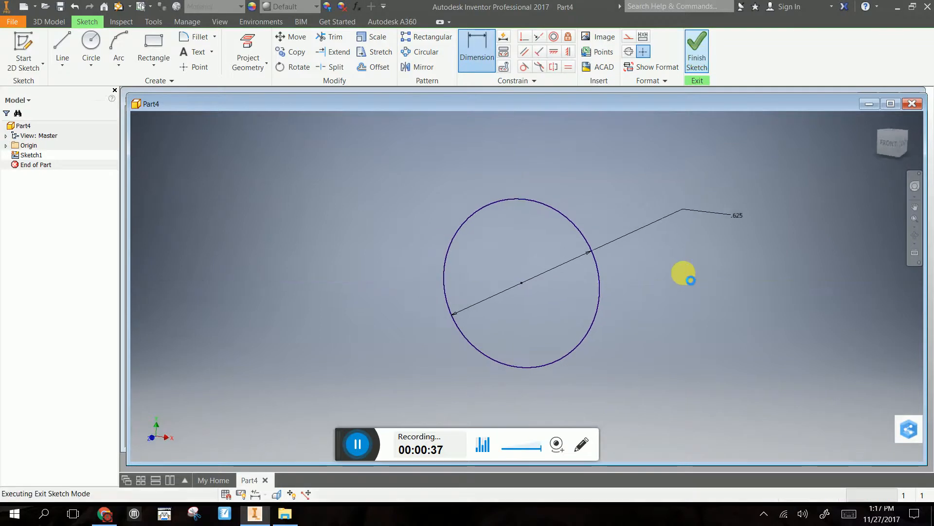
Step: Finish the sketch and extrude the .625 circle into a long solid rod
click(696, 50)
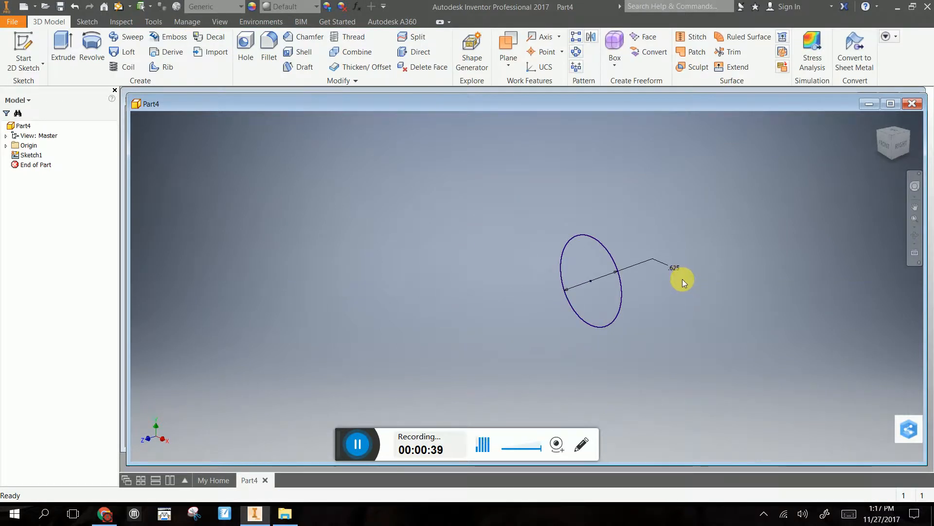
mouse_move(62, 42)
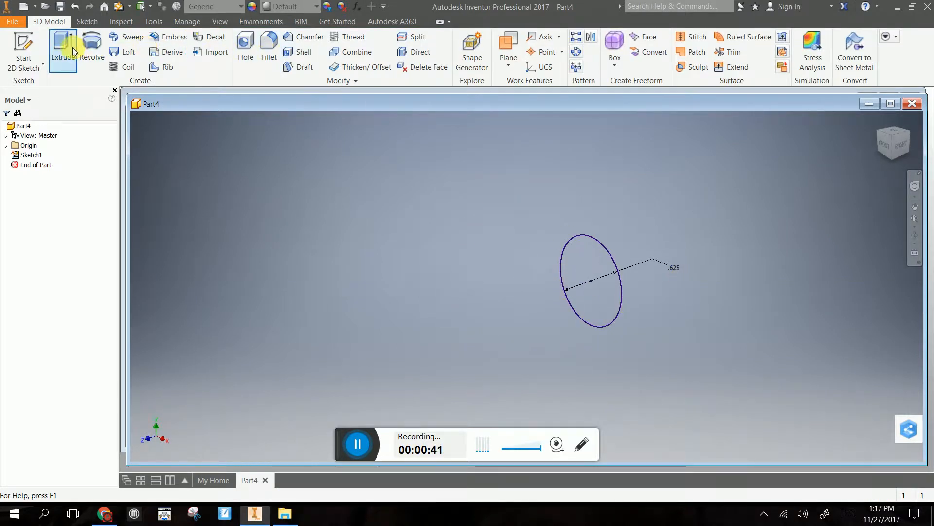
click(62, 51)
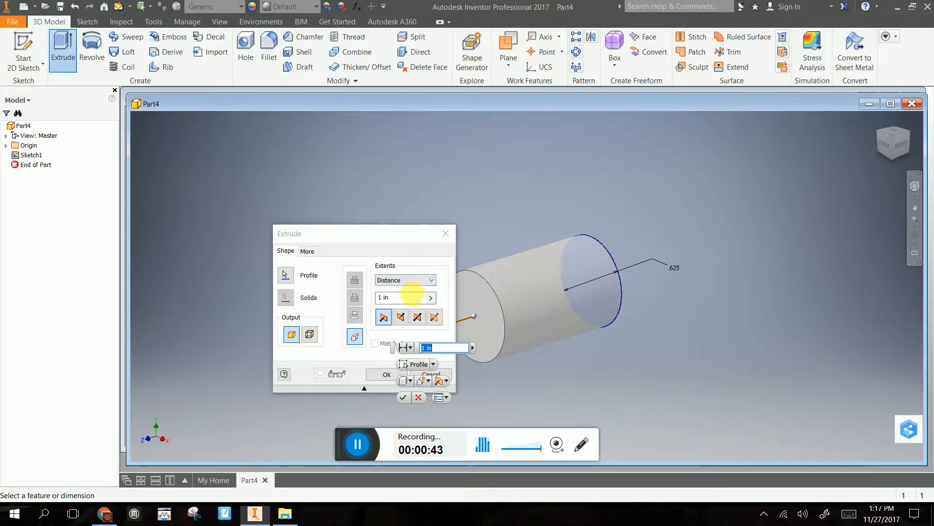
click(387, 373)
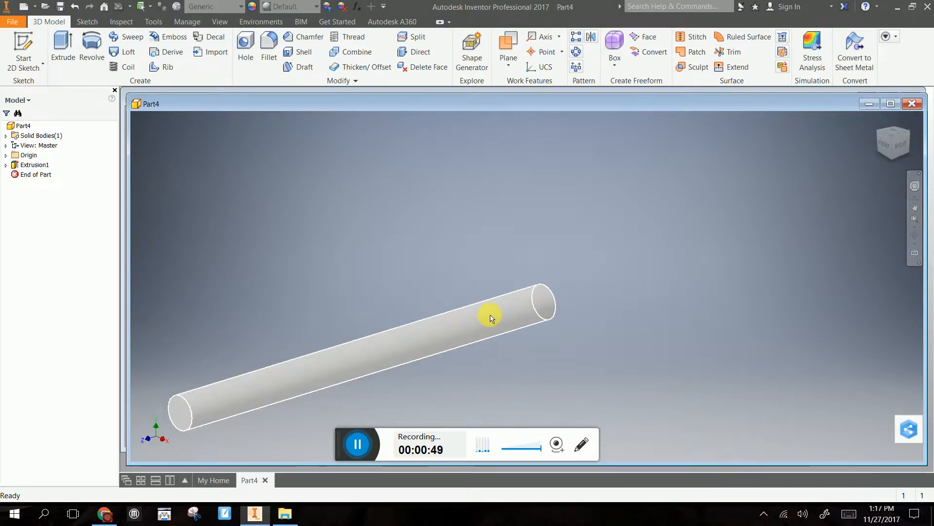
mouse_move(245, 45)
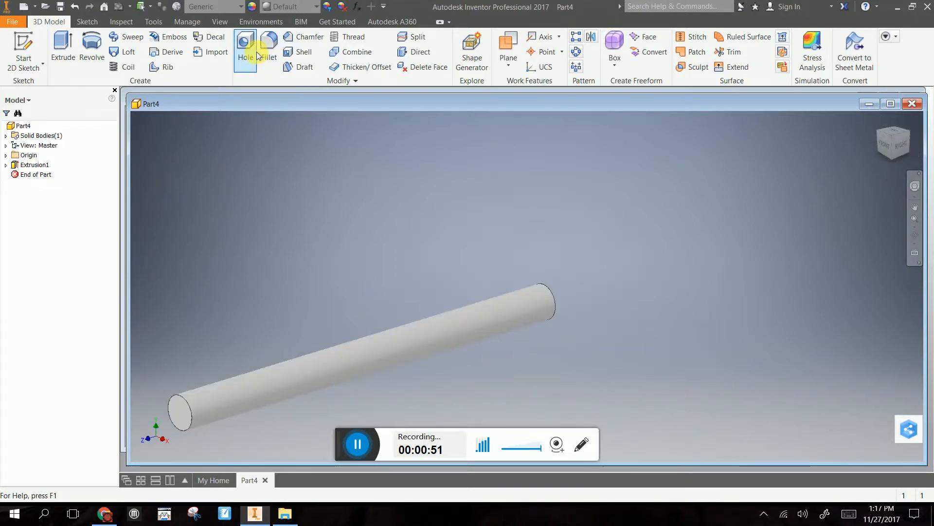
Step: Chamfer the rod's upper and lower end edges by .0625 (Chamfer1, Chamfer2)
click(308, 36)
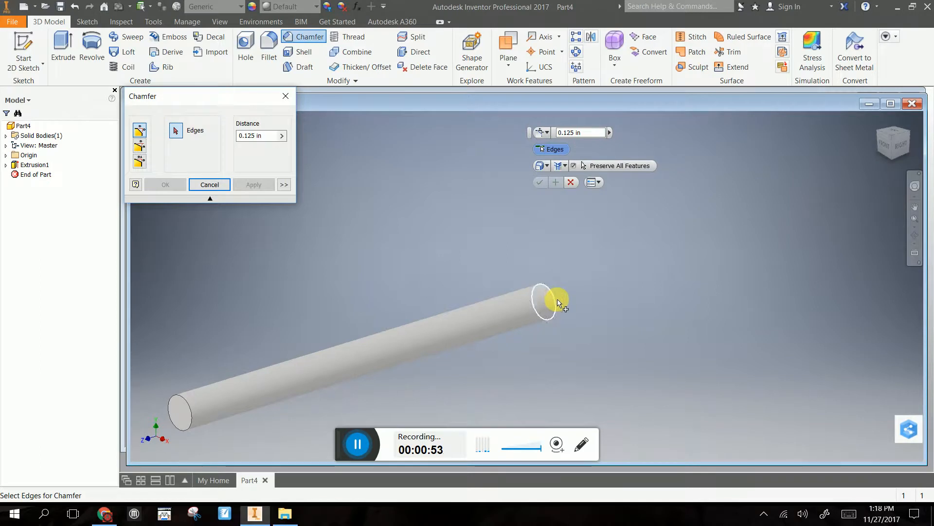
click(545, 301)
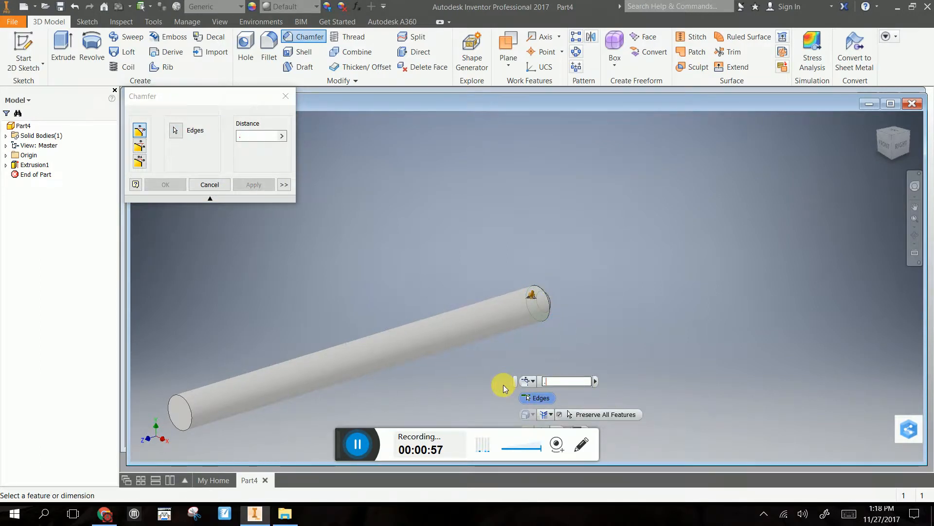
text(.625)
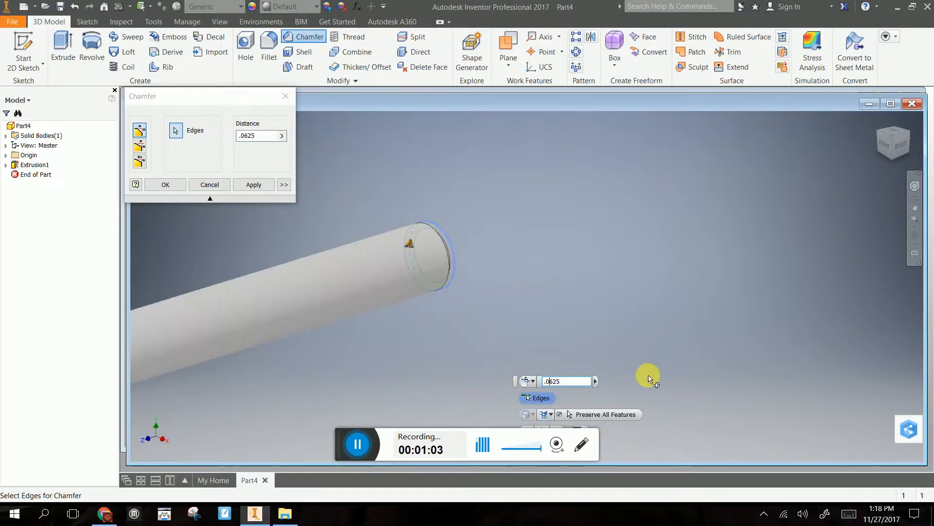
mouse_move(500, 301)
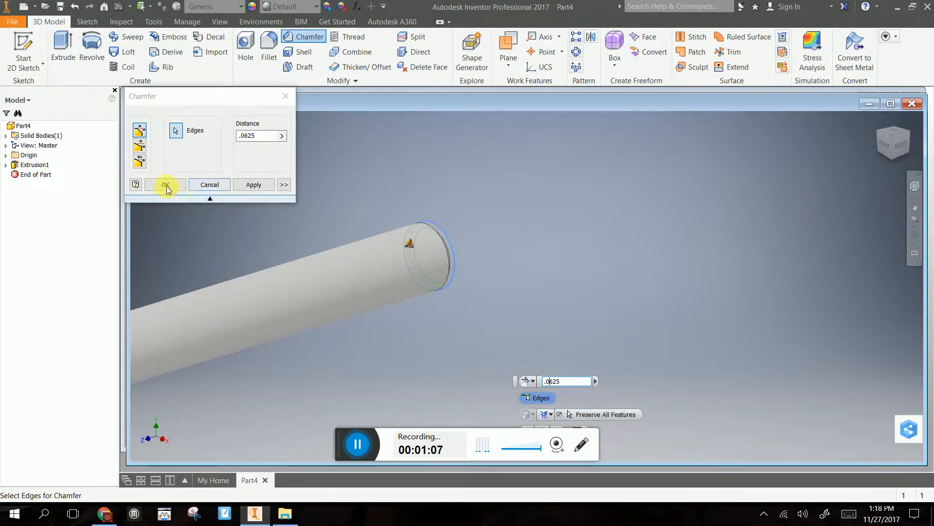
click(166, 184)
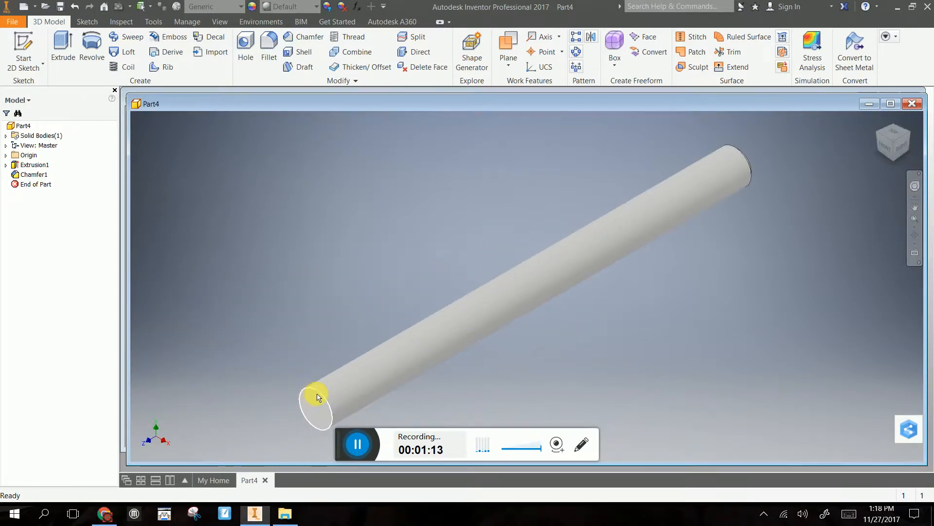
click(309, 36)
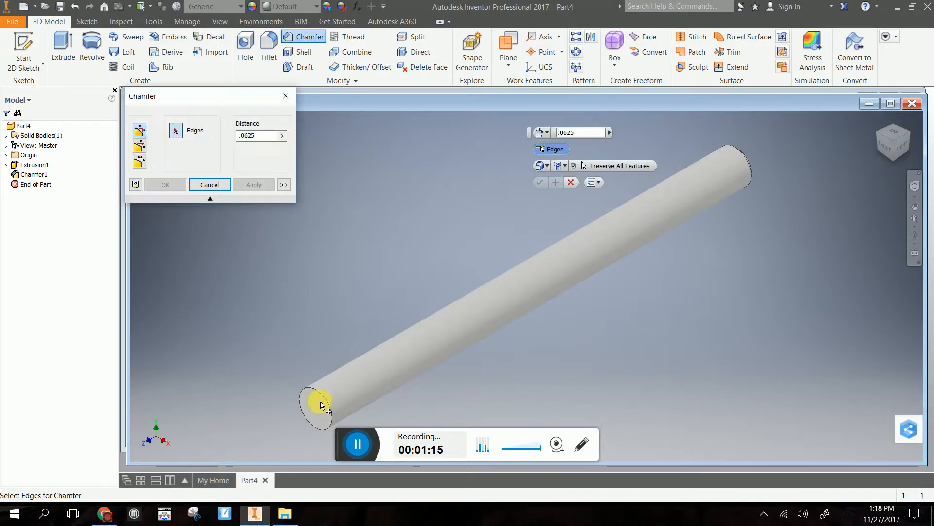
click(320, 402)
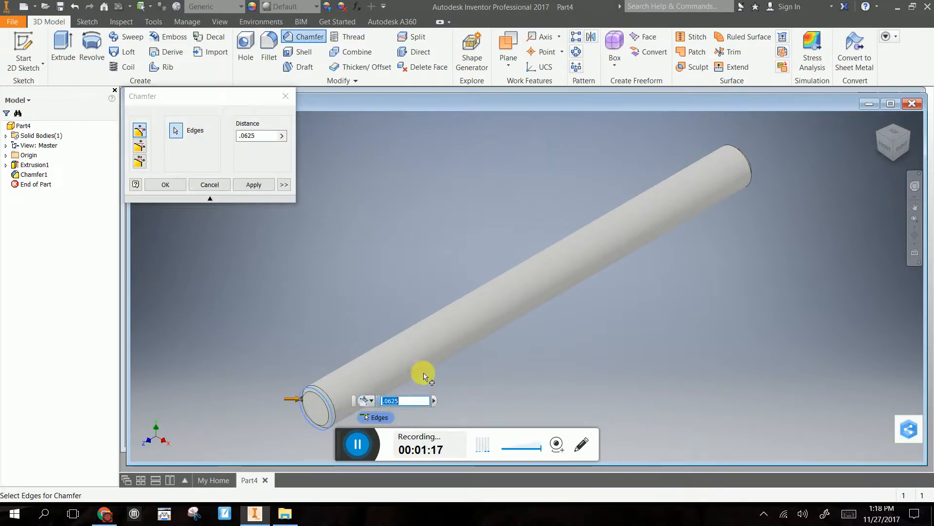
click(165, 184)
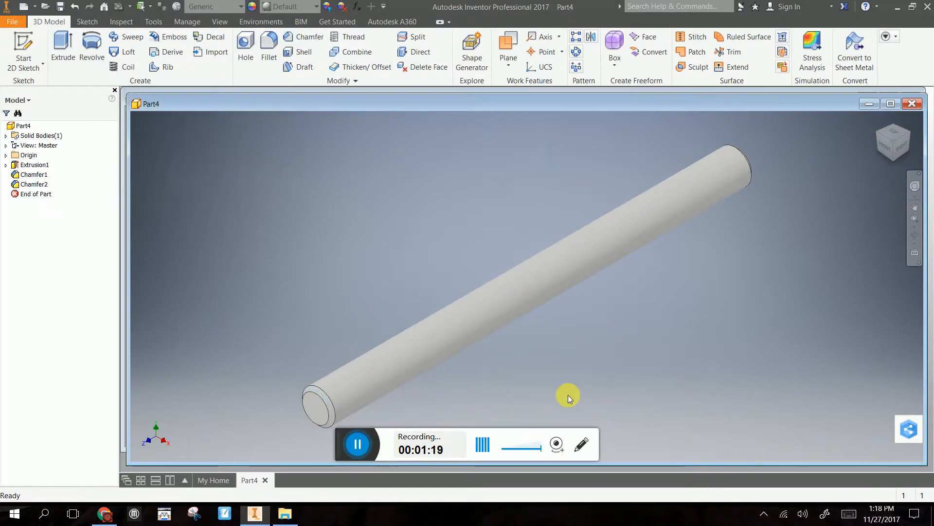
mouse_move(625, 344)
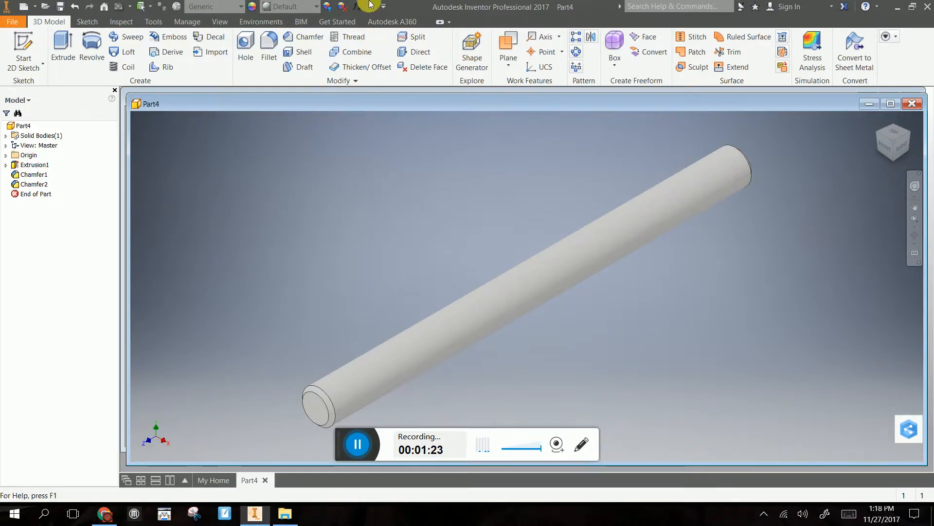
mouse_move(354, 36)
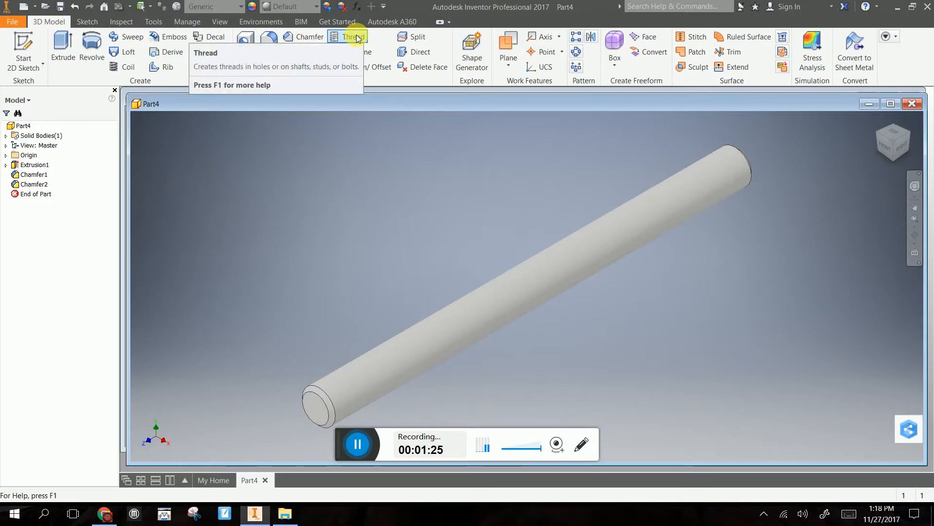
mouse_move(350, 36)
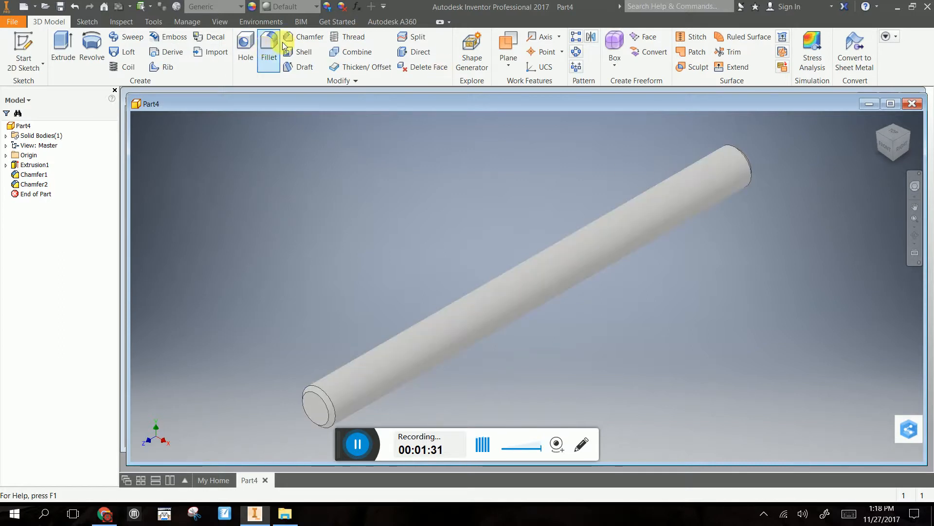
Step: Thread the rod's cylindrical face partially with a .875 in length and apply it
click(353, 36)
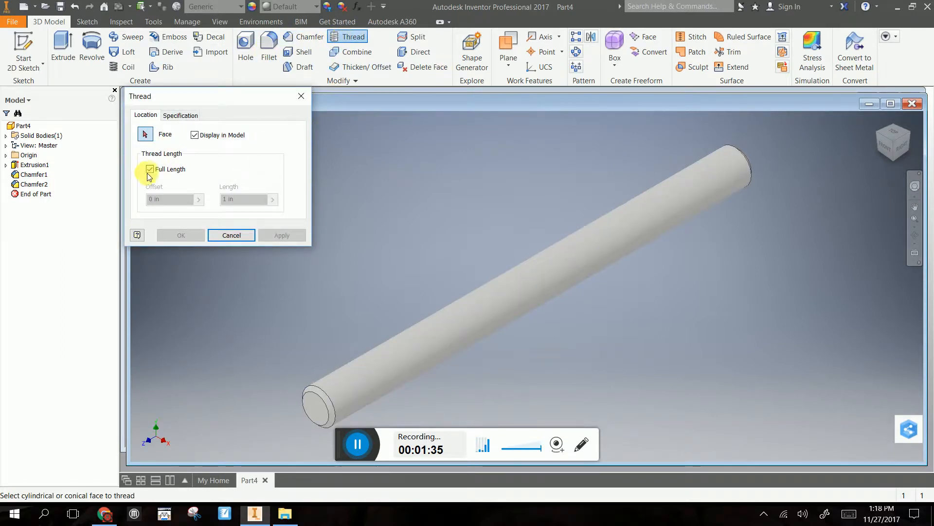
click(150, 169)
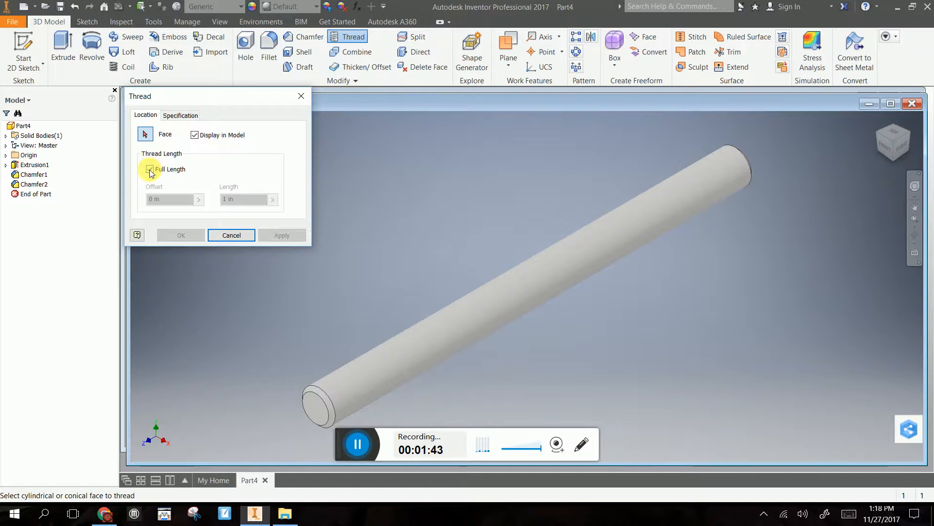
click(150, 169)
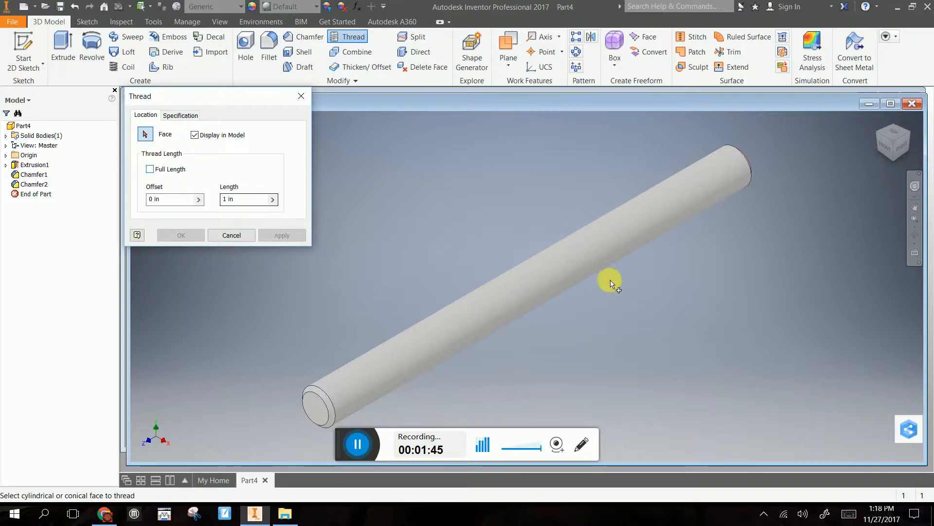
click(712, 197)
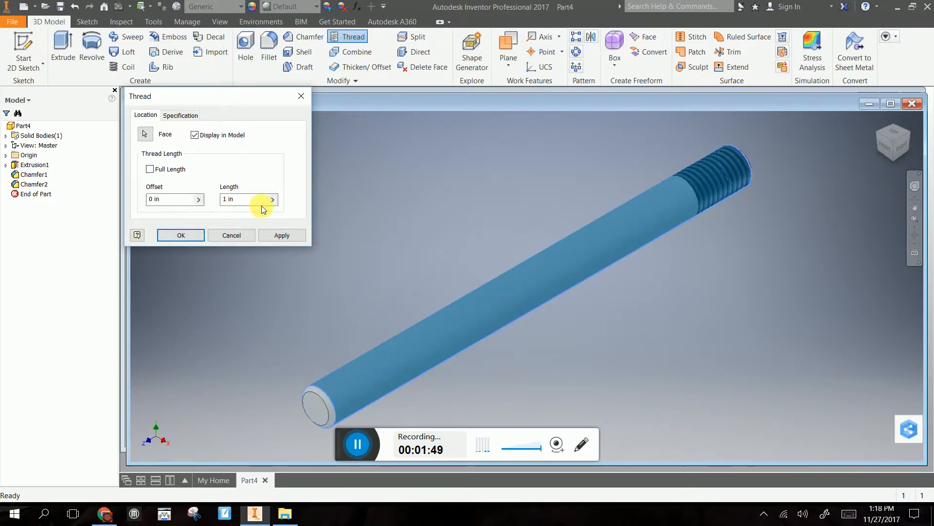
click(272, 199)
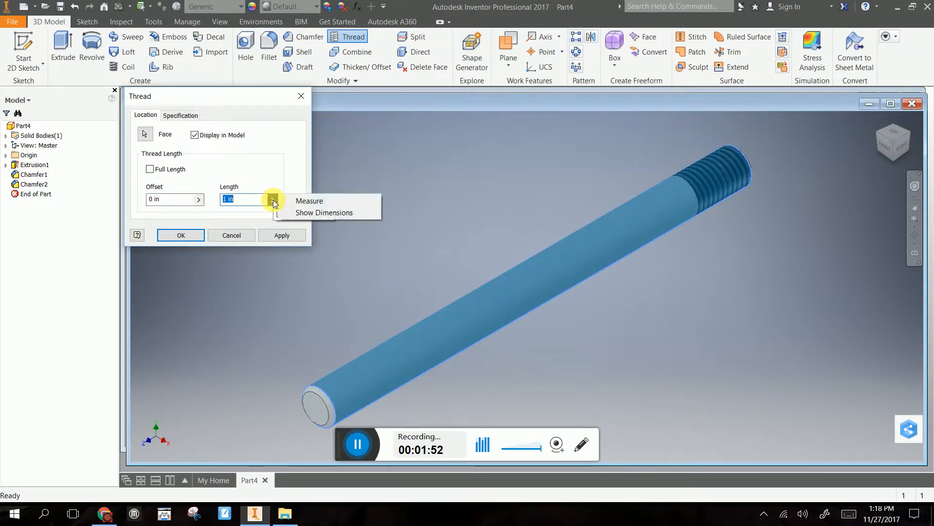
click(273, 198)
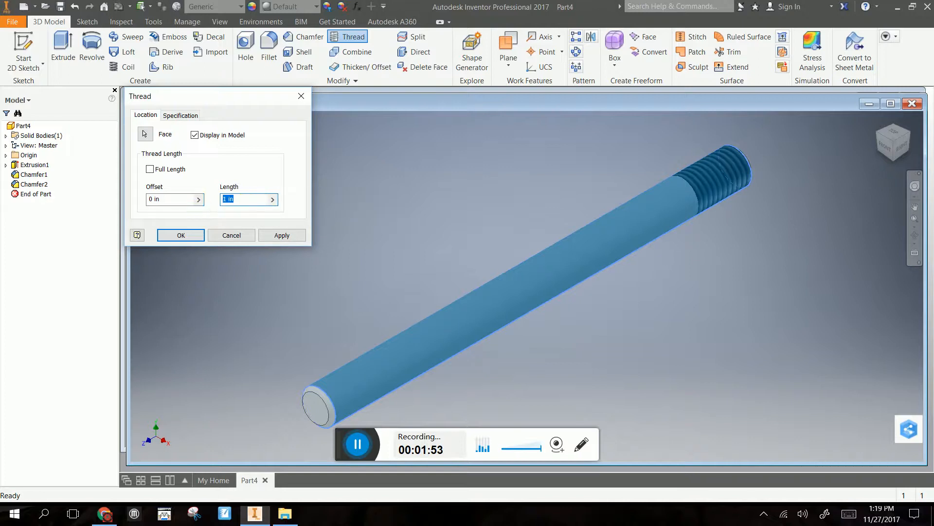
text(.82)
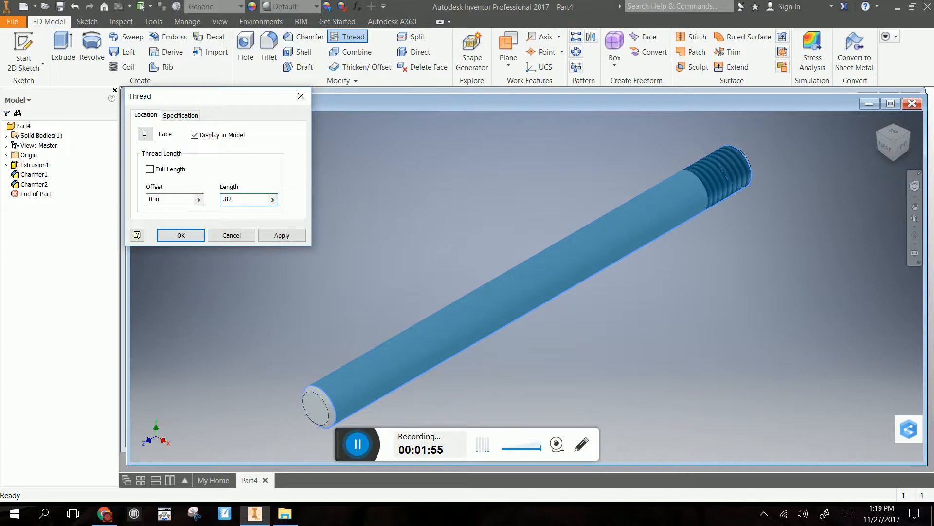
text(5)
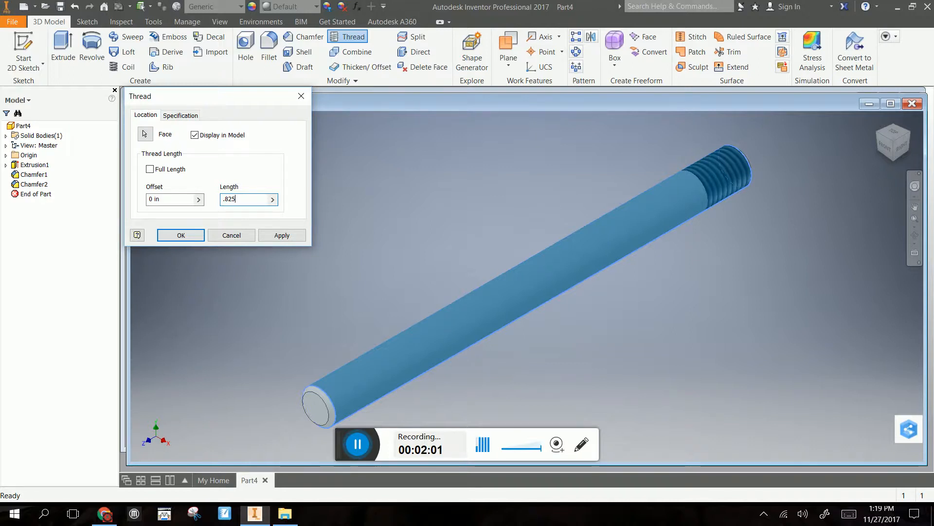
key(BackSpace)
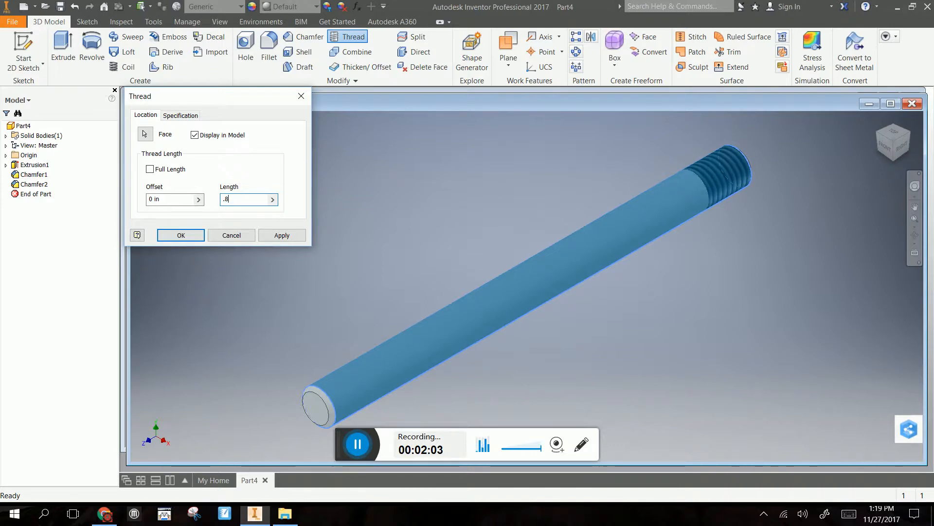
text(75)
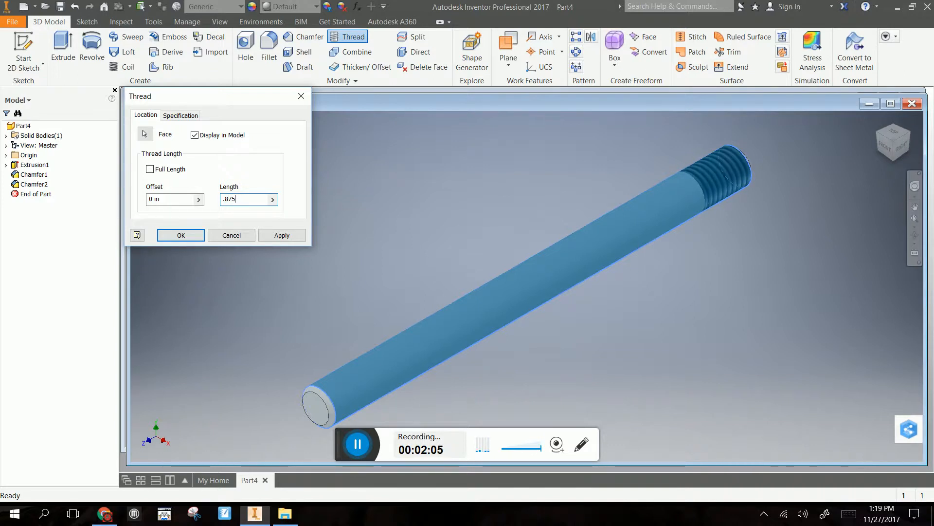
click(281, 235)
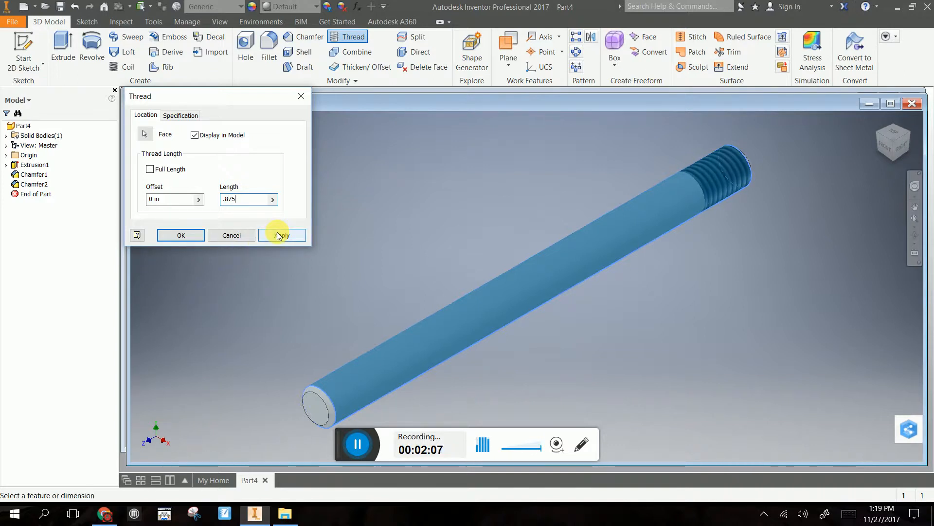
click(281, 234)
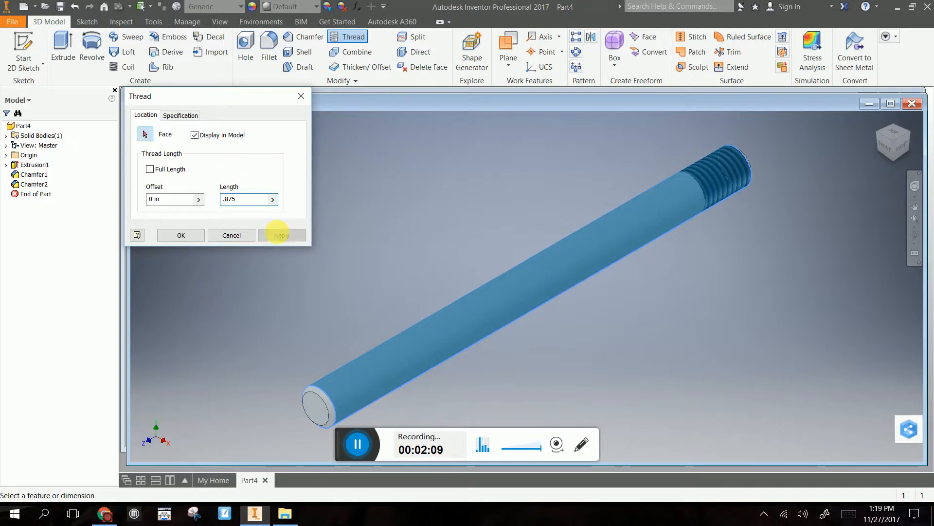
click(281, 235)
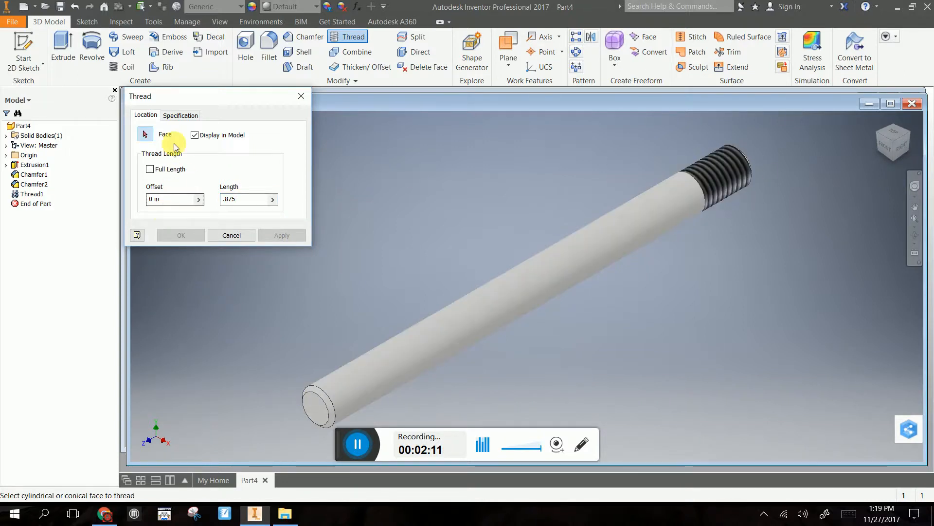
Step: Review the thread specification and location settings and finish the Thread dialog
click(180, 115)
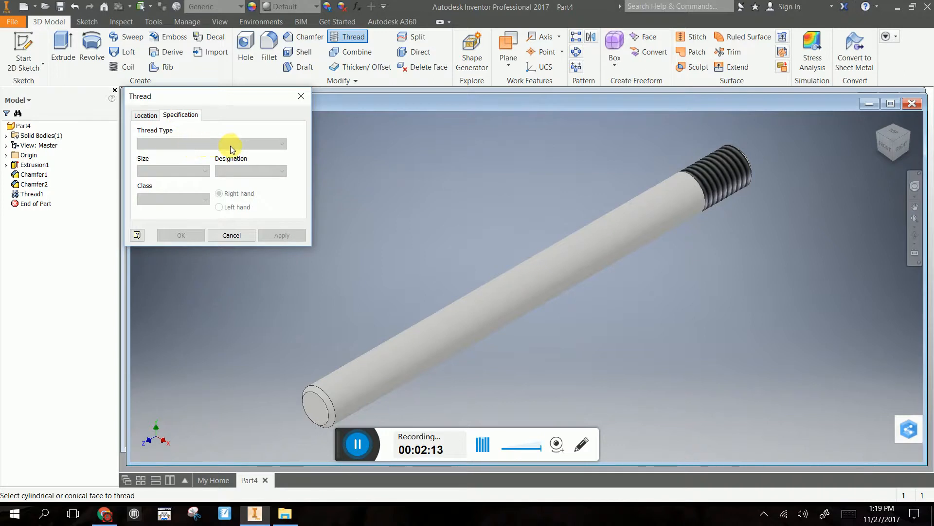
mouse_move(243, 218)
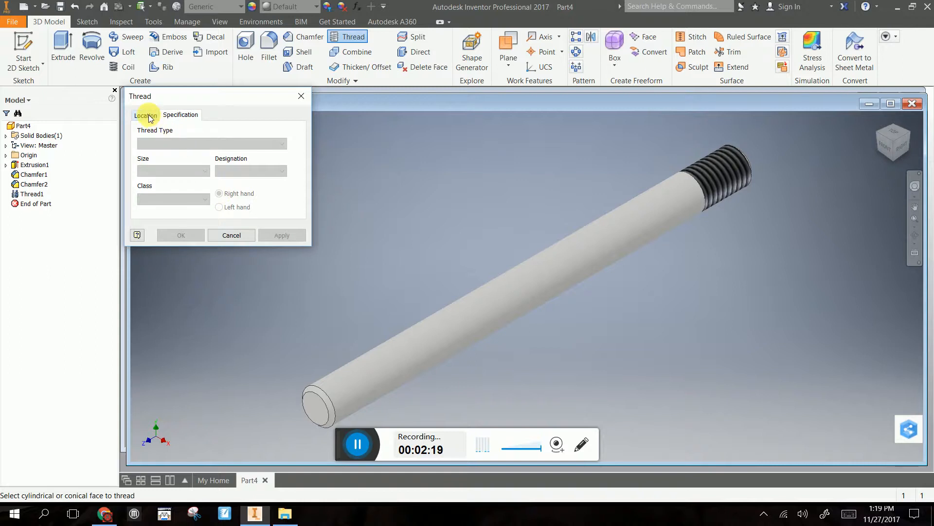
click(145, 114)
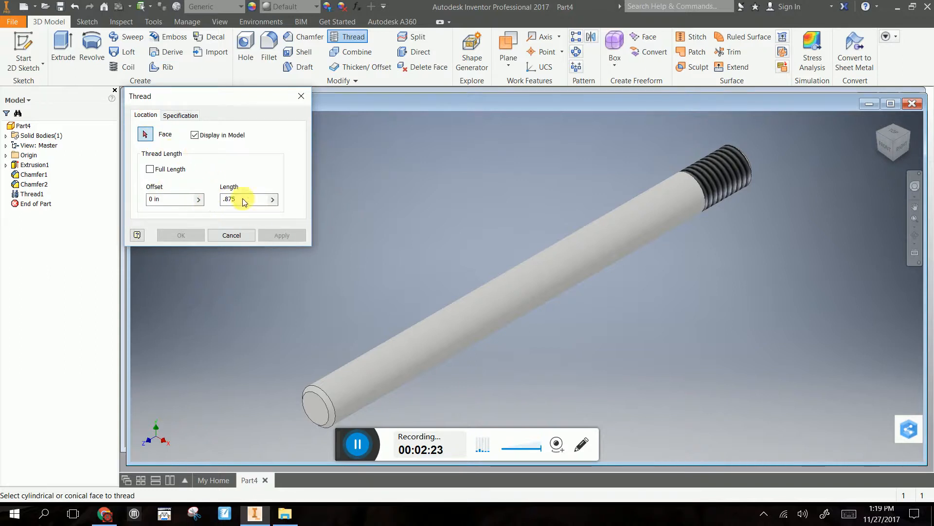
click(180, 115)
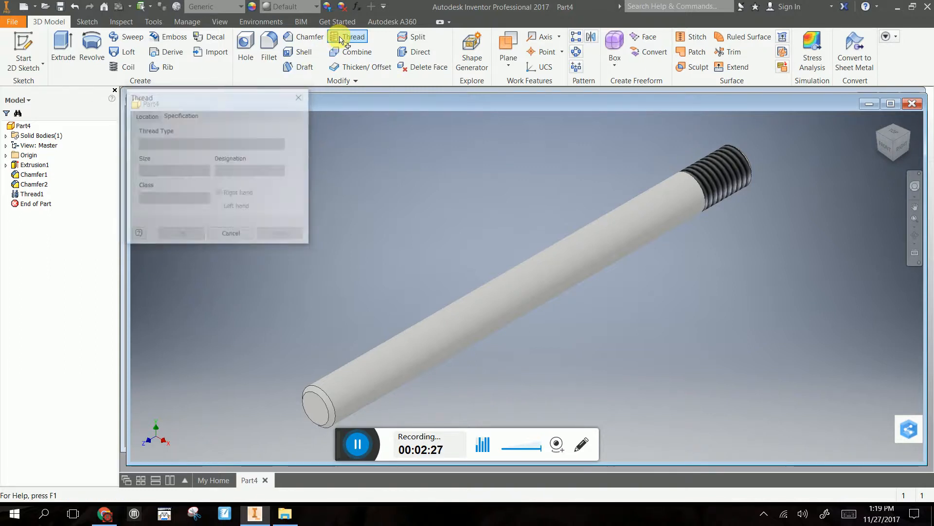
click(179, 115)
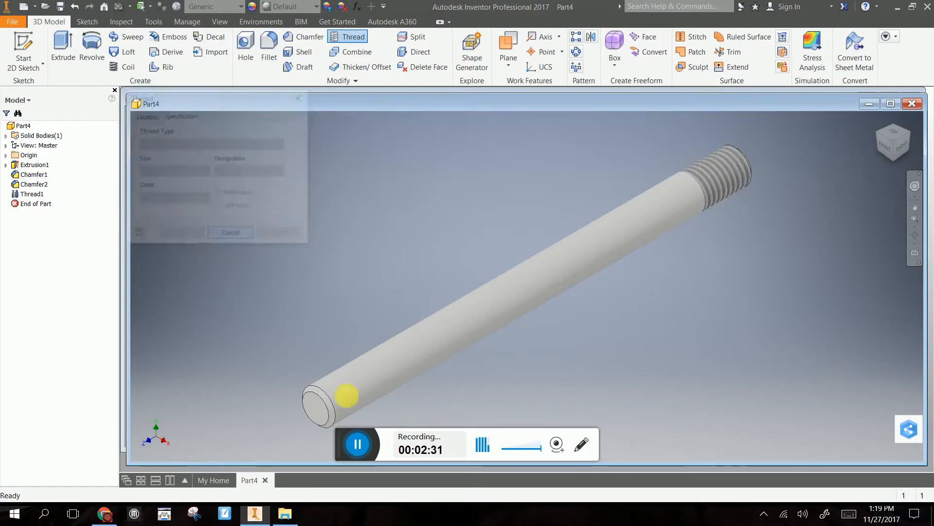
click(229, 232)
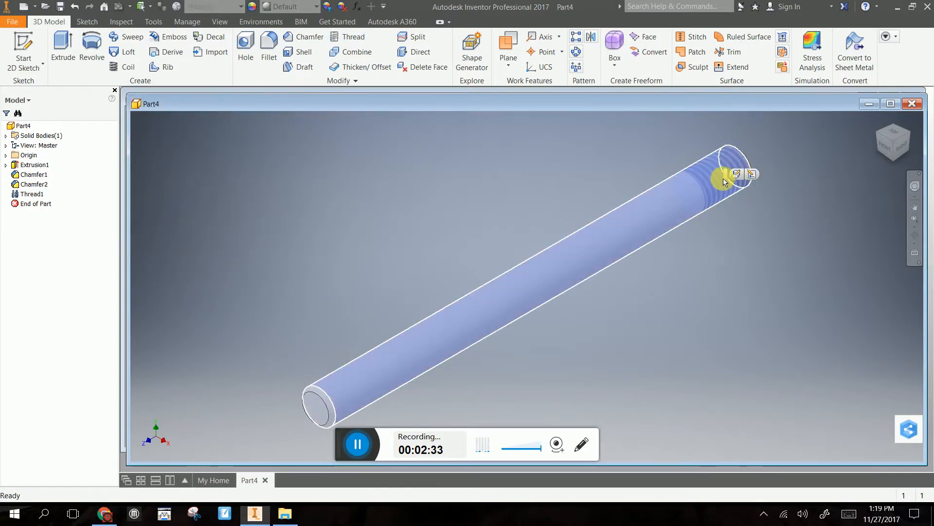
Step: Edit Thread1 to ANSI Unified 0.625, 5/8-11 UNC, class 2A right-hand
right_click(31, 194)
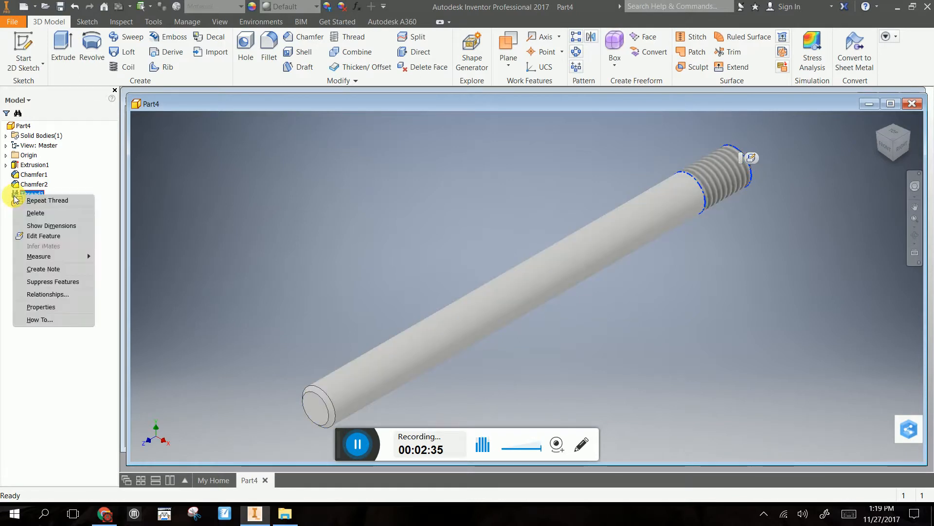
click(44, 236)
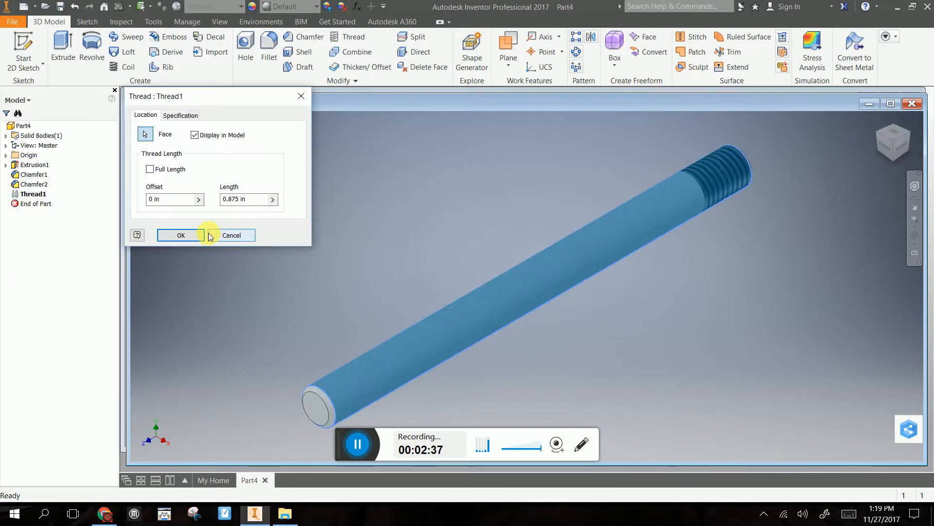
mouse_move(142, 168)
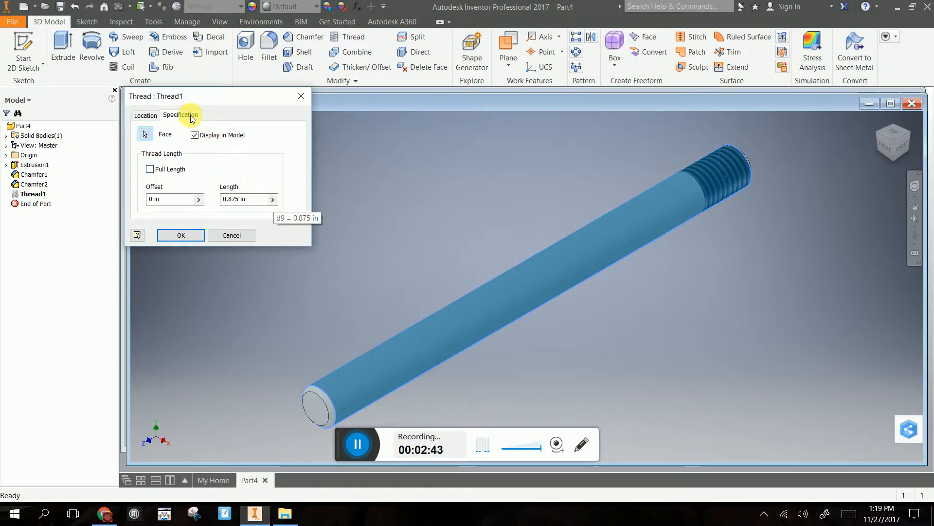
click(181, 115)
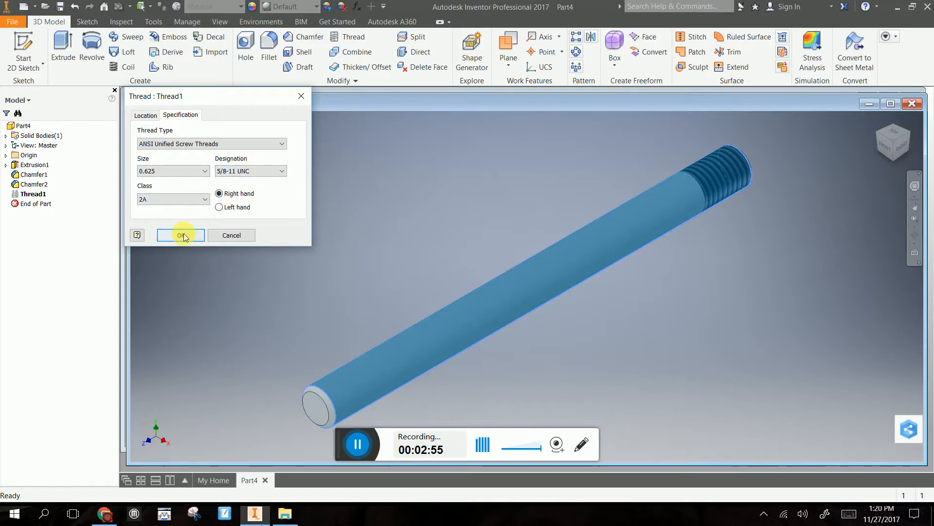
click(181, 235)
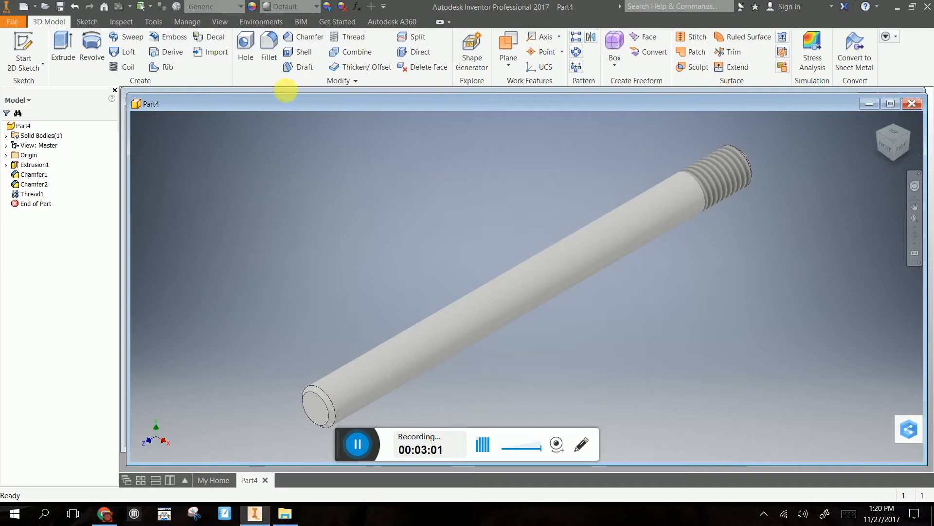
Step: Save the part as handle.ipt in the Pegboard folder
click(12, 22)
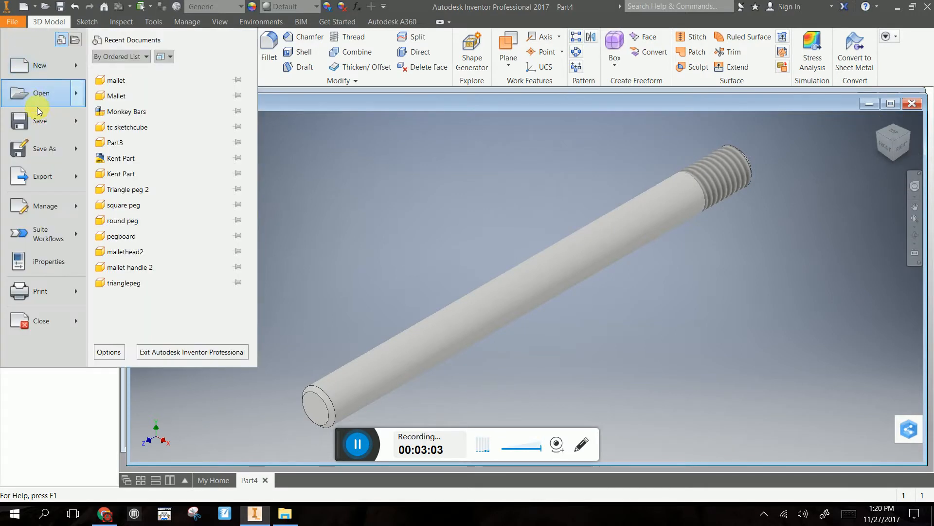
click(44, 148)
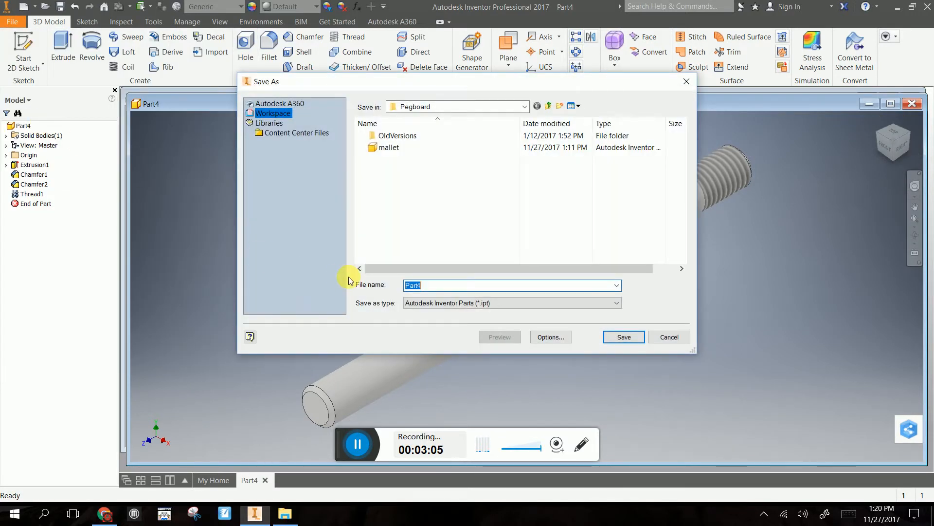
text(handle)
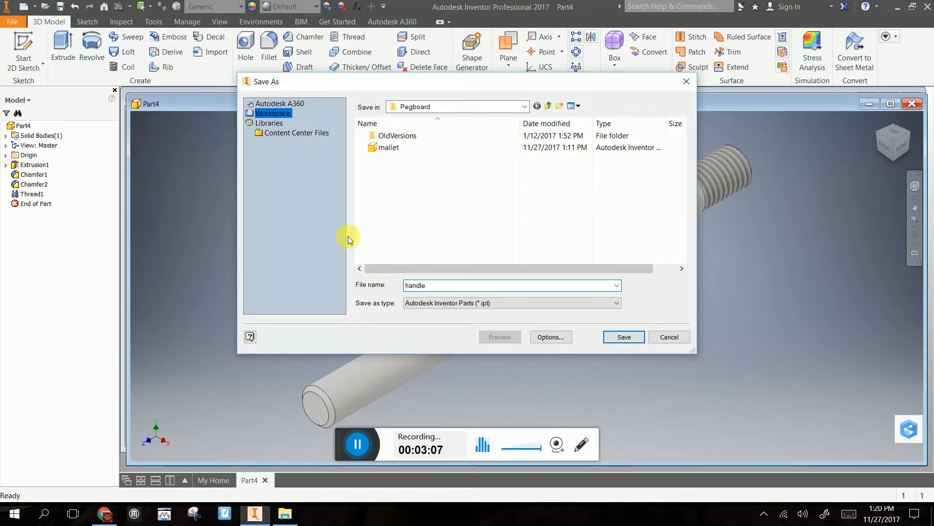
click(623, 337)
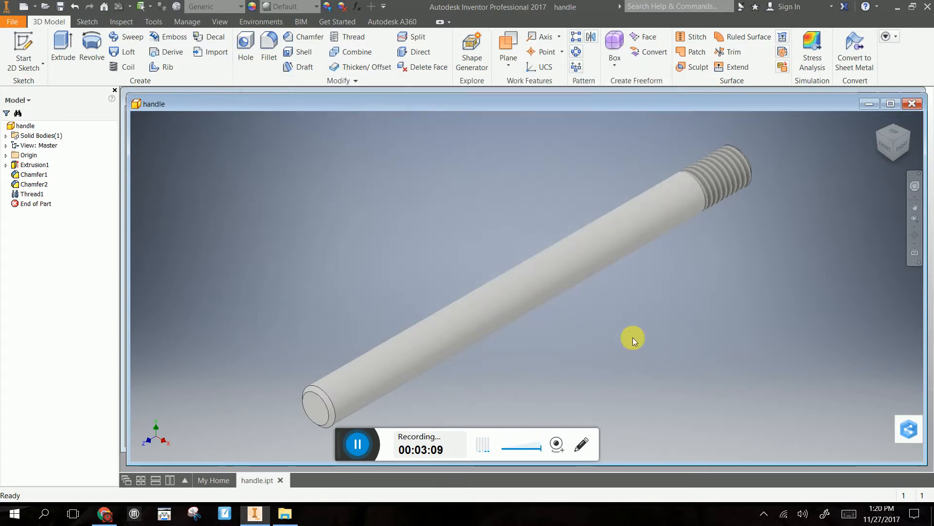
mouse_move(226, 114)
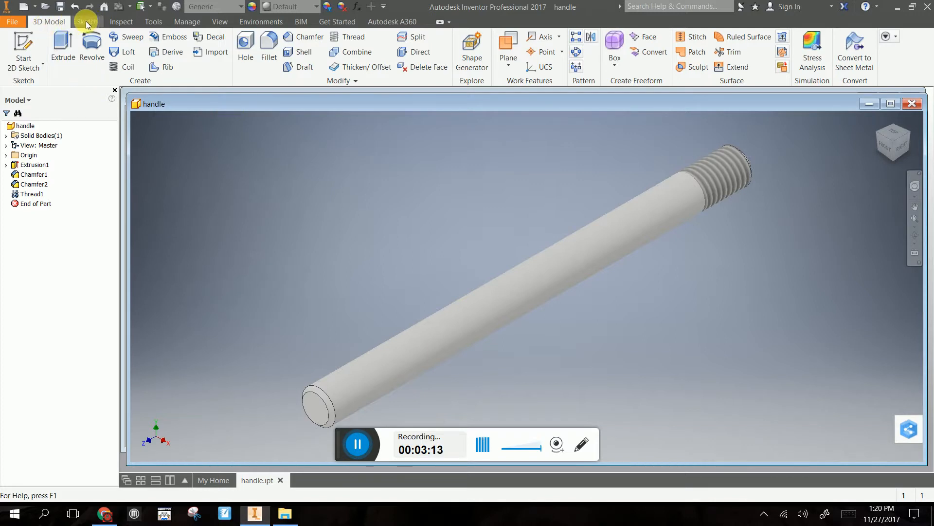
mouse_move(12, 21)
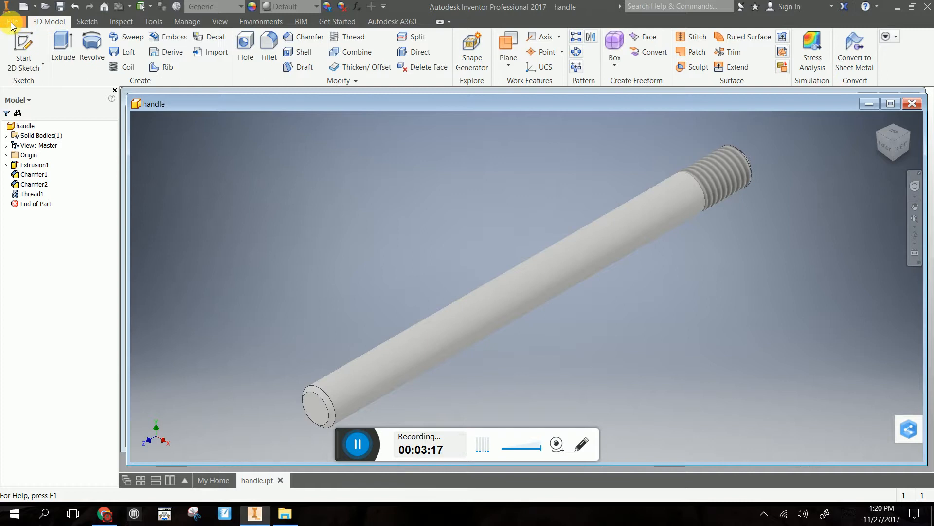
mouse_move(774, 104)
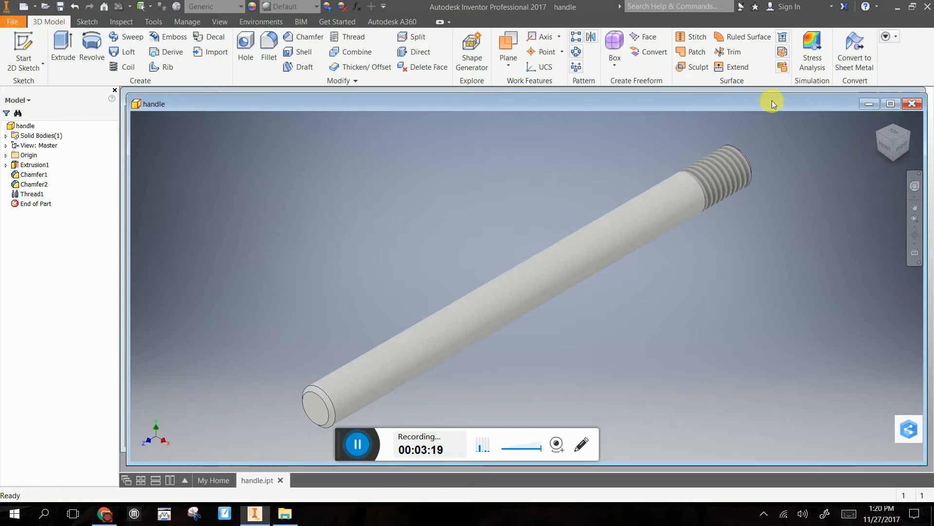
mouse_move(86, 21)
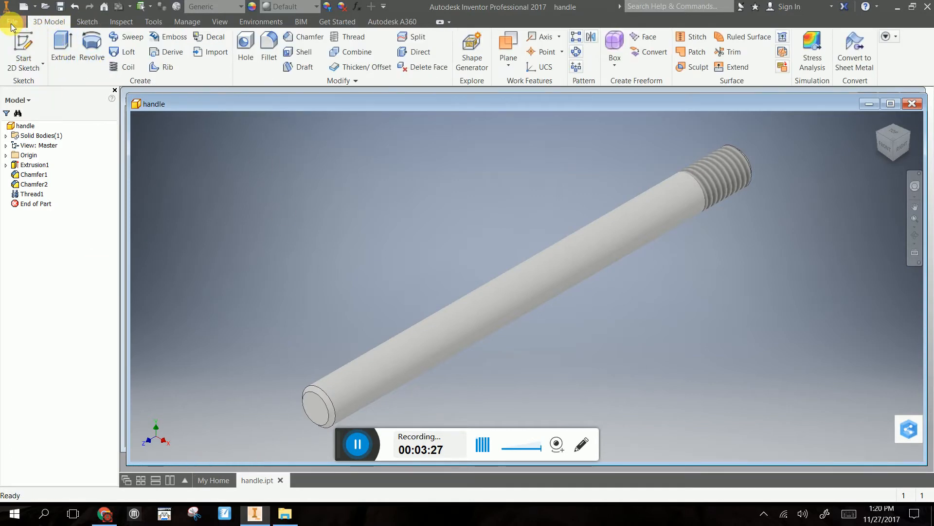
Step: Create a new assembly and place the handle part in it
click(12, 21)
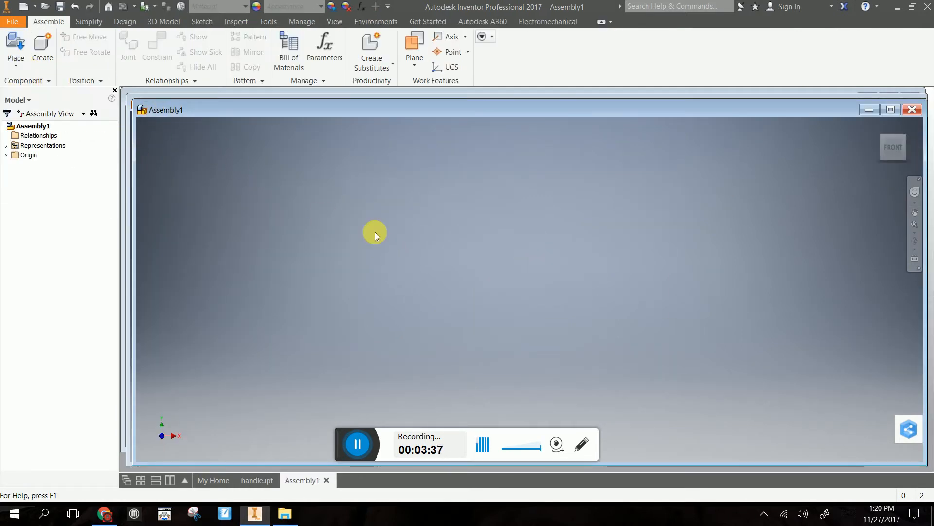
click(16, 47)
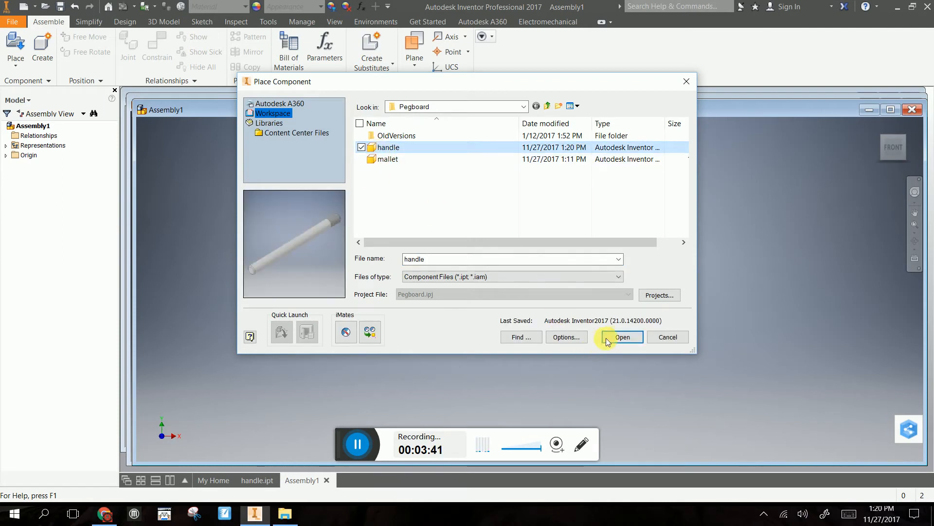
click(622, 337)
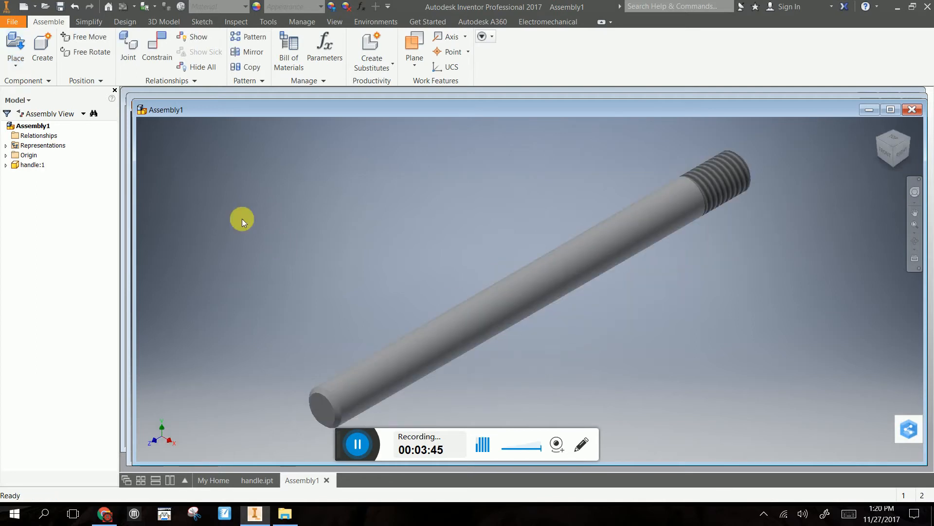
Step: Place the mallet head file into the assembly
click(15, 47)
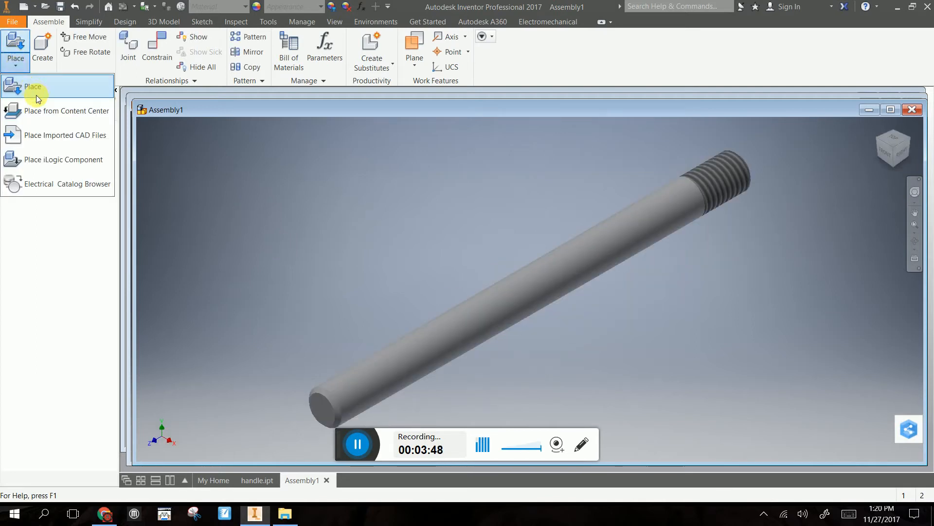
click(33, 87)
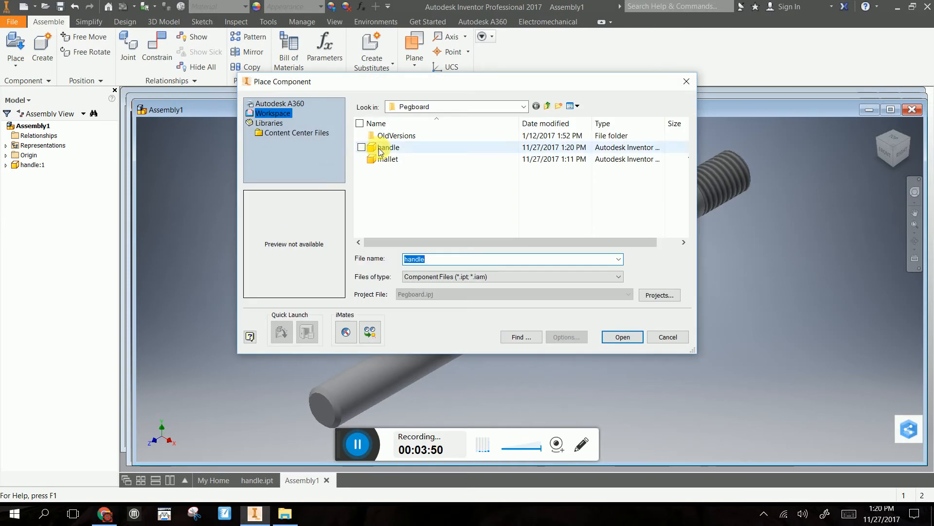
click(389, 159)
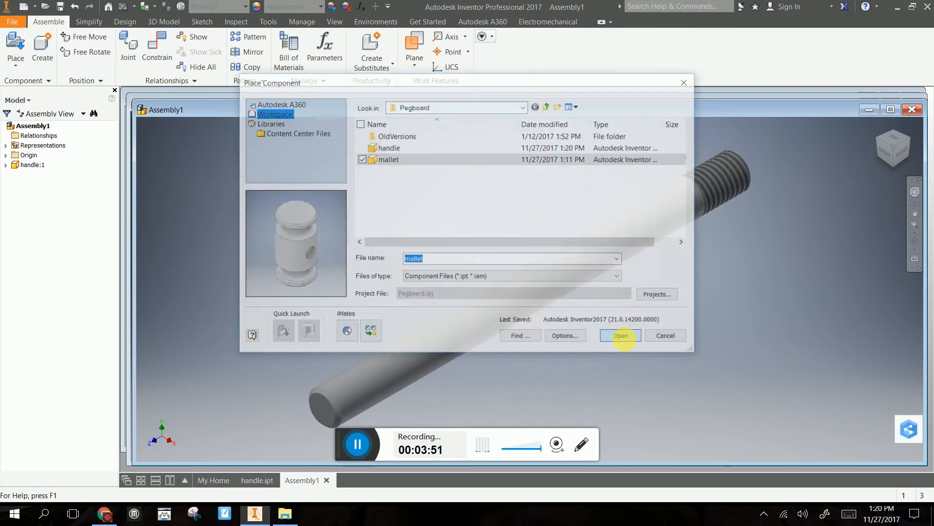
click(620, 336)
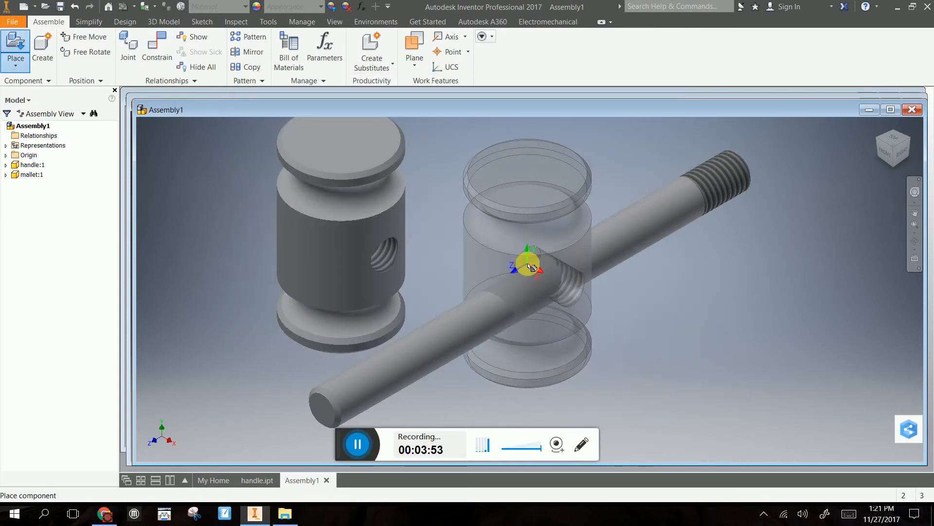
Step: Insert-constrain the handle's threaded end edge into the mallet head's hole
click(203, 67)
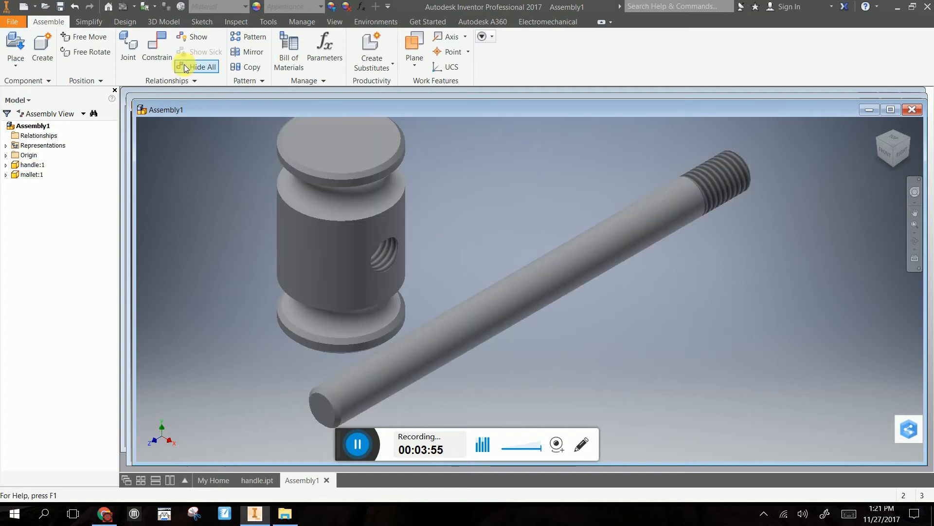
click(157, 50)
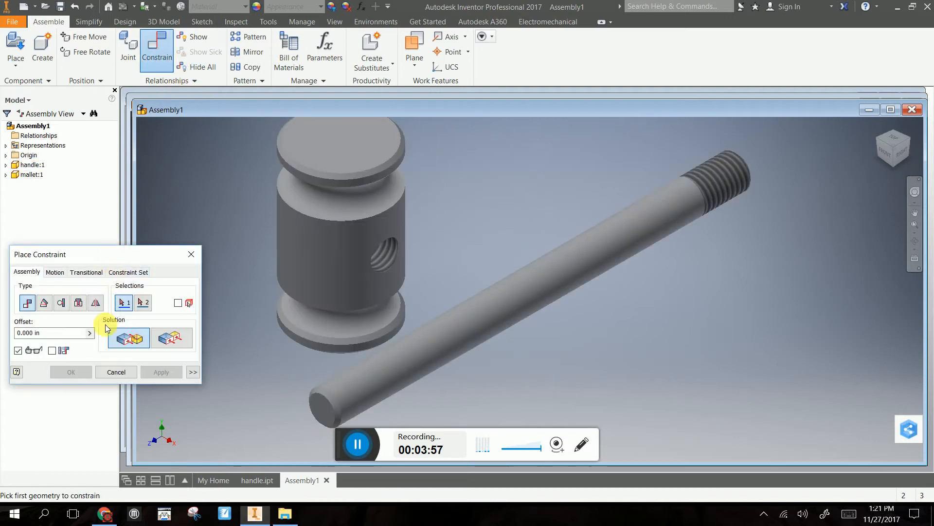
click(715, 182)
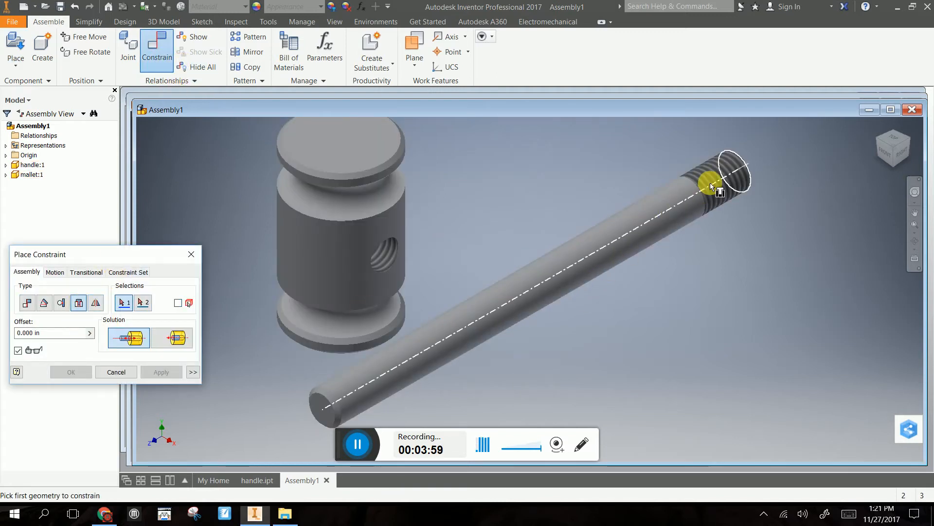
click(710, 182)
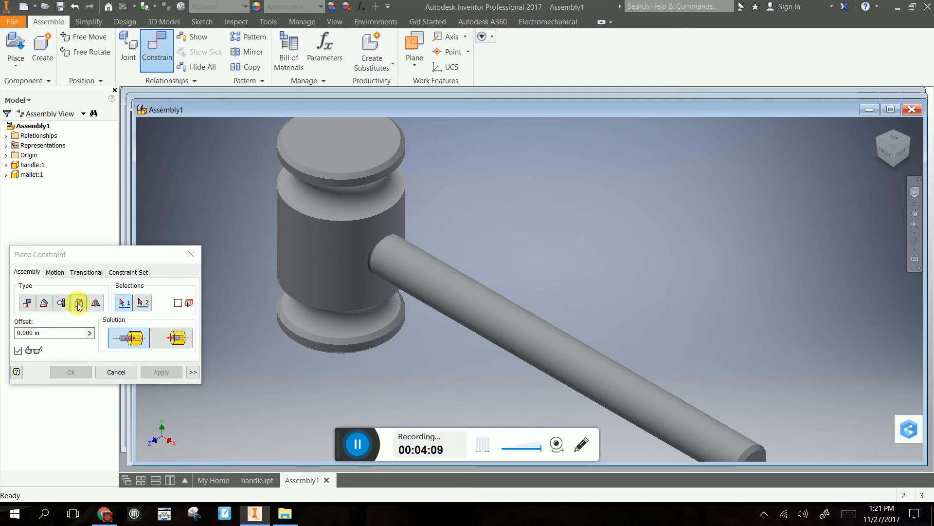
click(26, 302)
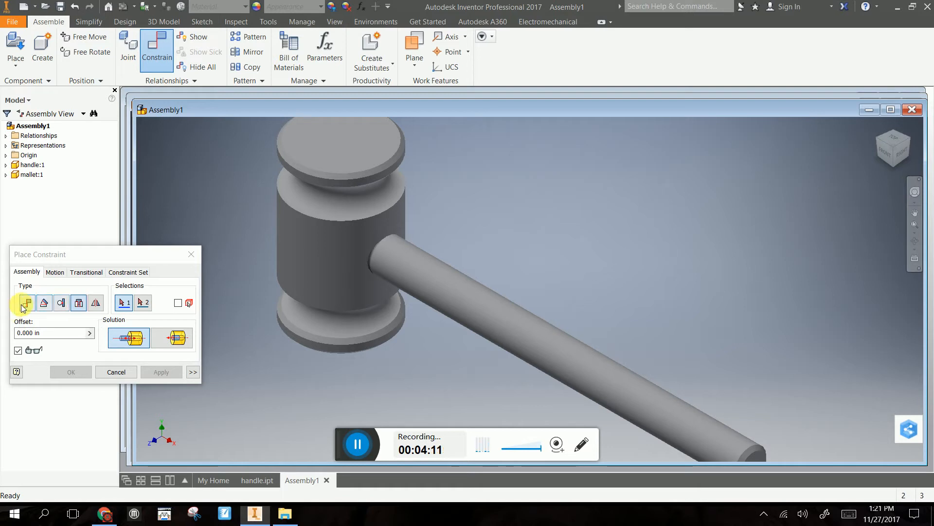
click(77, 302)
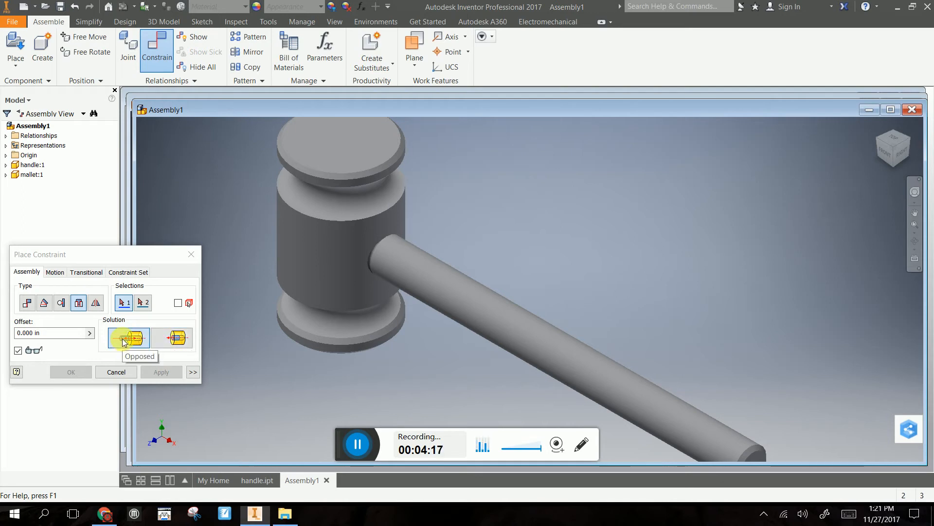
mouse_move(172, 338)
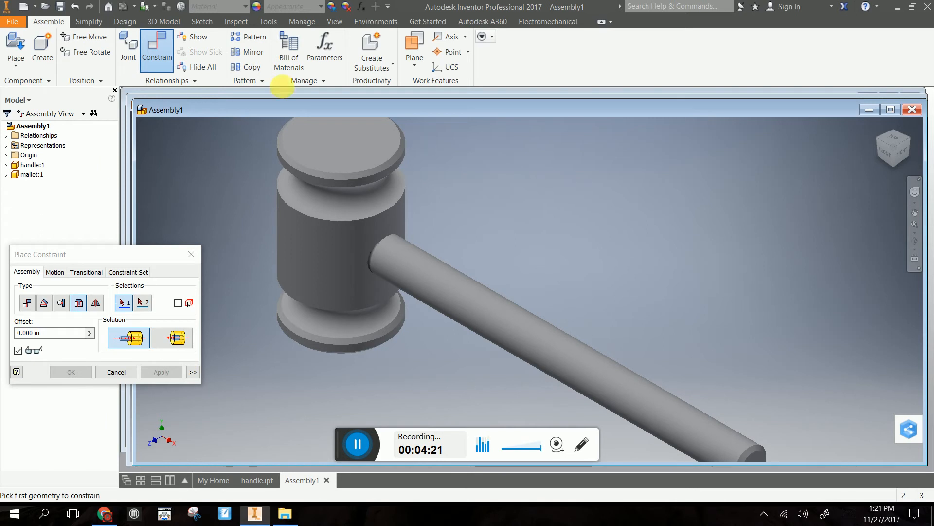
Step: Save the assembly as Mallet.iam in the Pegboard folder
click(12, 21)
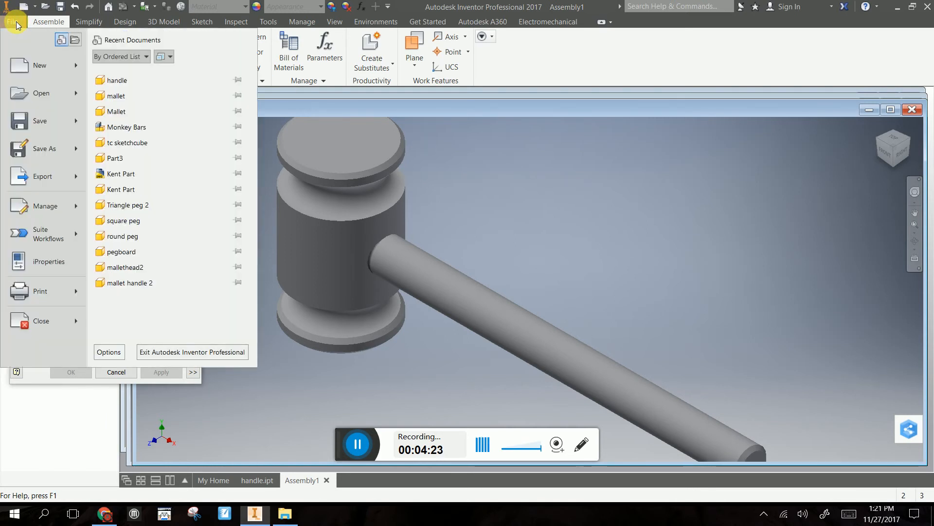
click(44, 148)
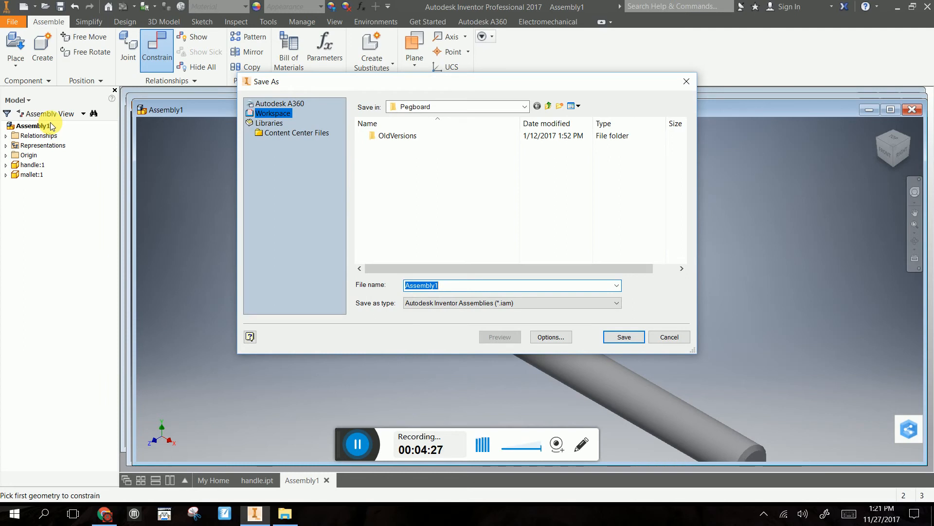
text(Mallet)
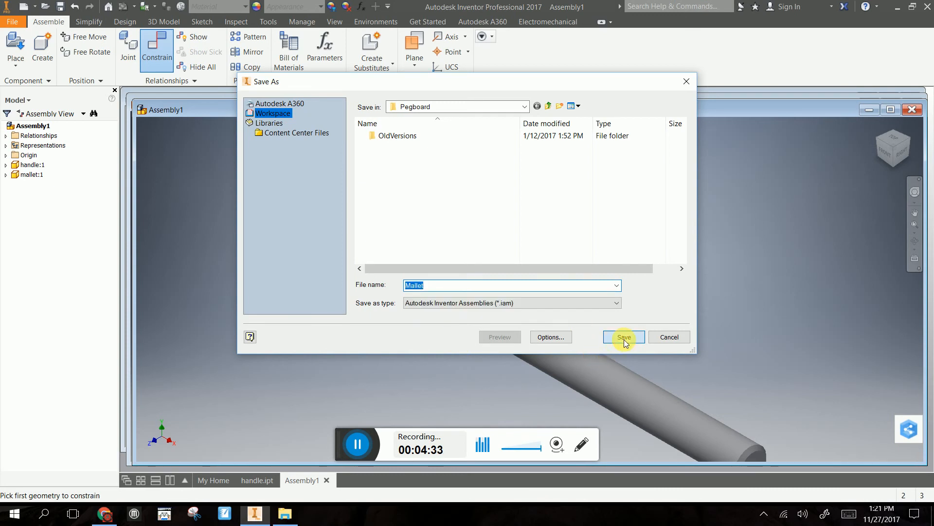
click(623, 337)
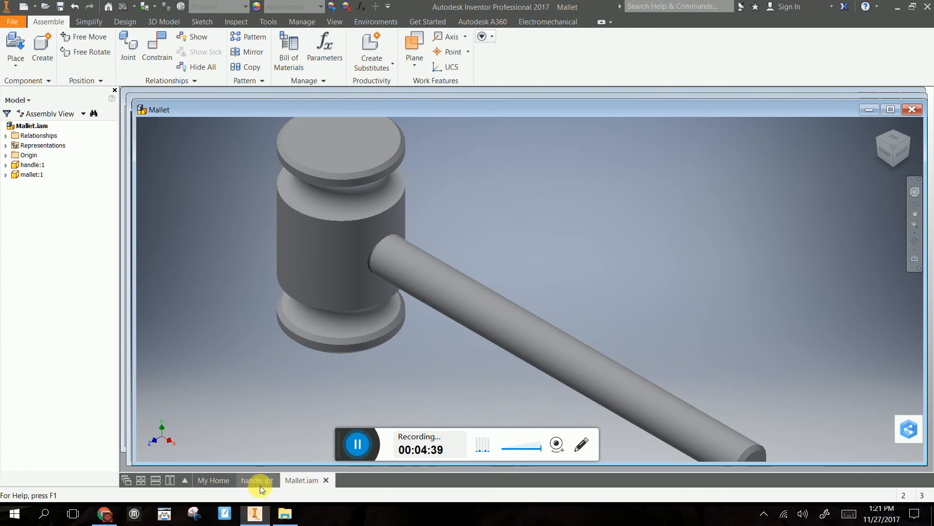
mouse_move(257, 479)
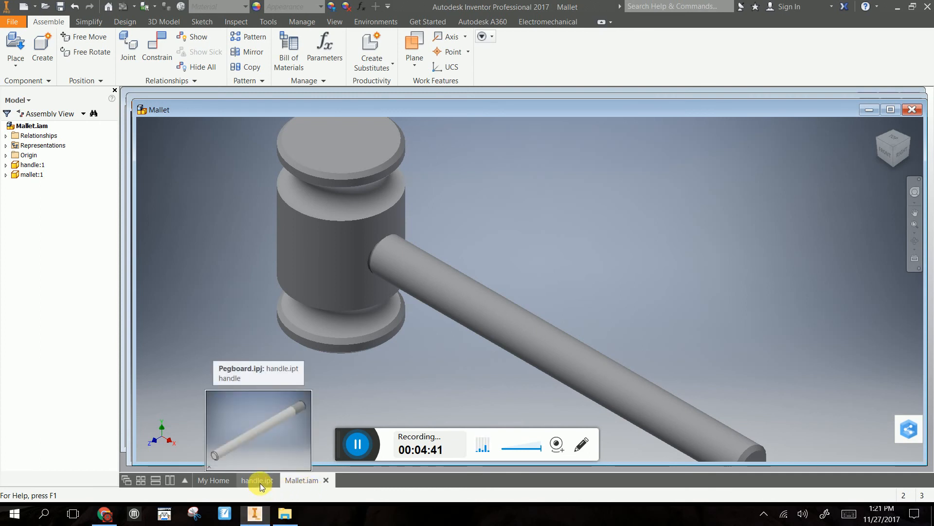